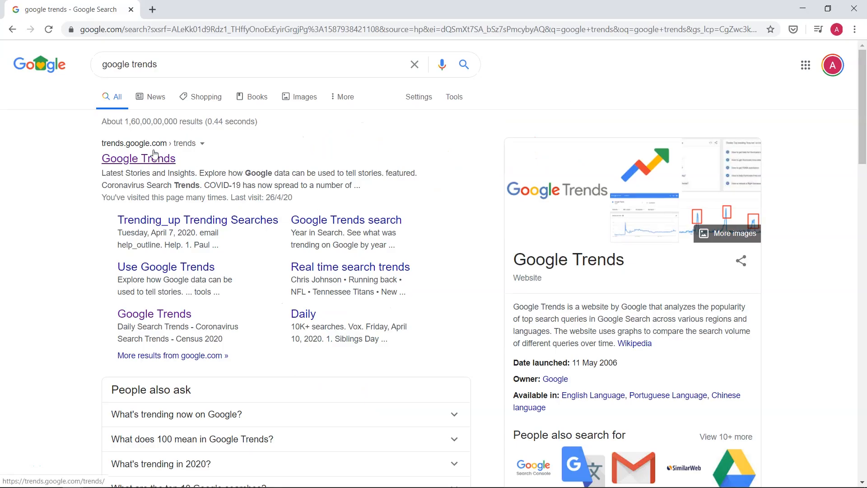
Step: Go to Google Trends and enter 'google analytics' in the Explore search box
left_click(138, 158)
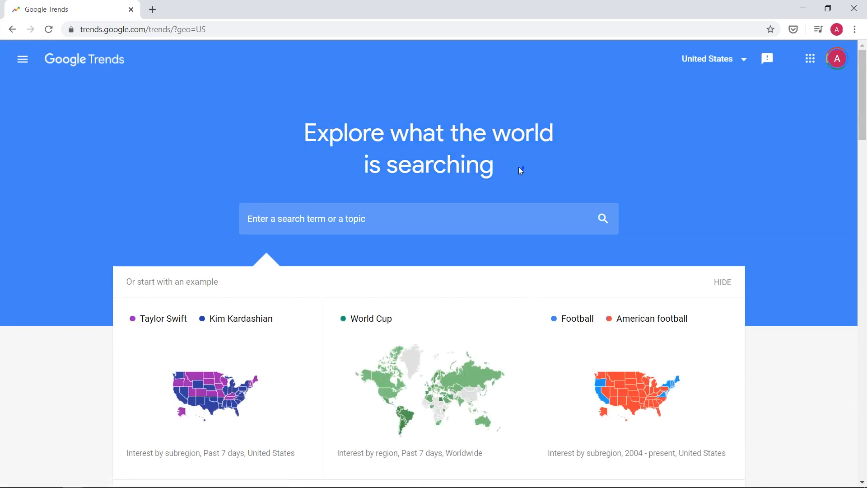
scroll("down", 3)
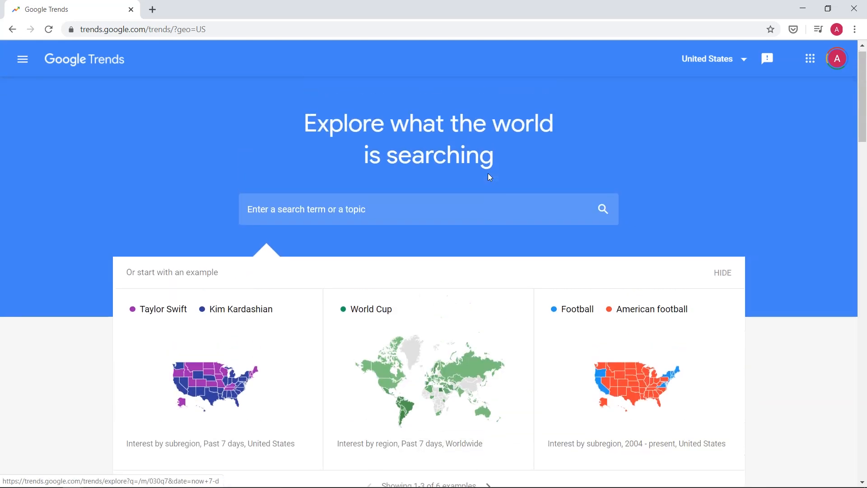
type("g")
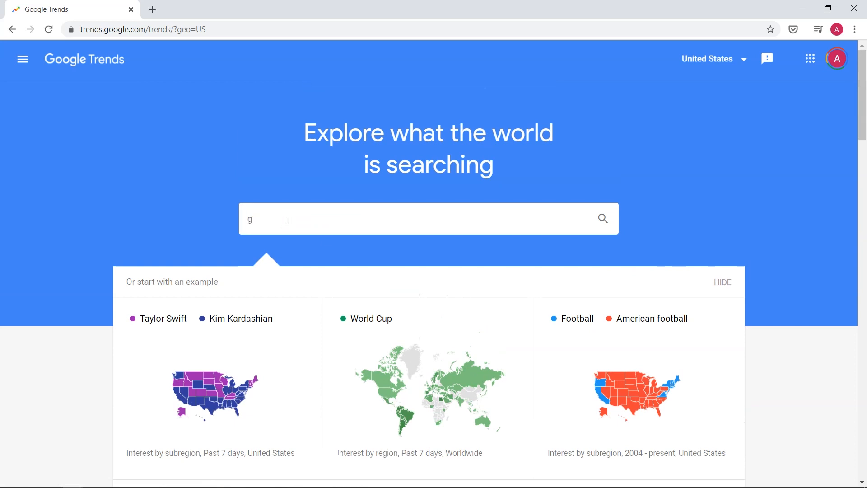
type("oogle analytics")
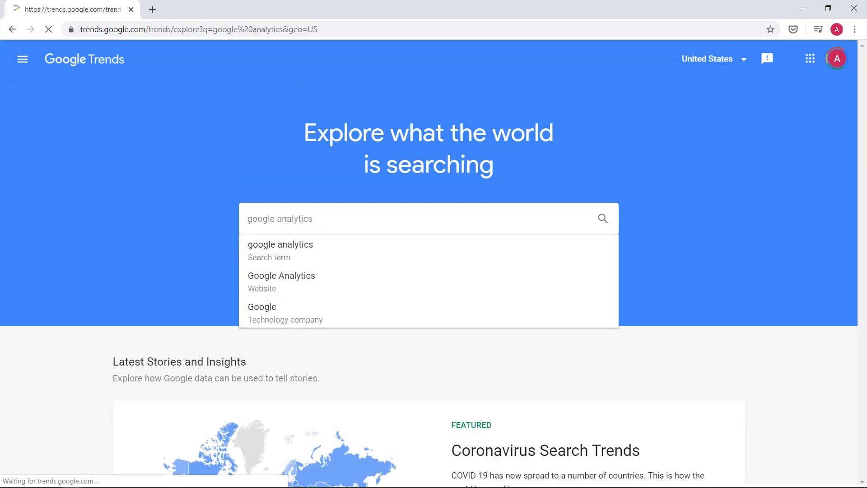
Step: Run the 'google analytics' search and bring up the time-range choices from 'Past 12 months'
left_click(280, 245)
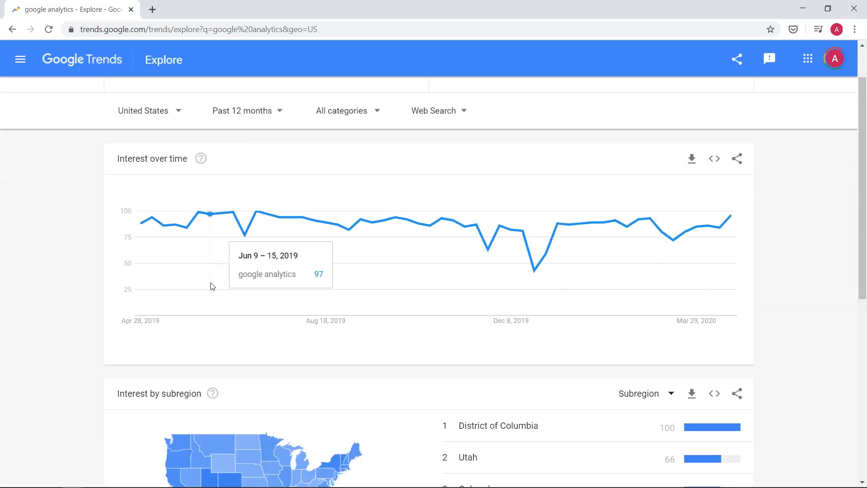
scroll("down", 3)
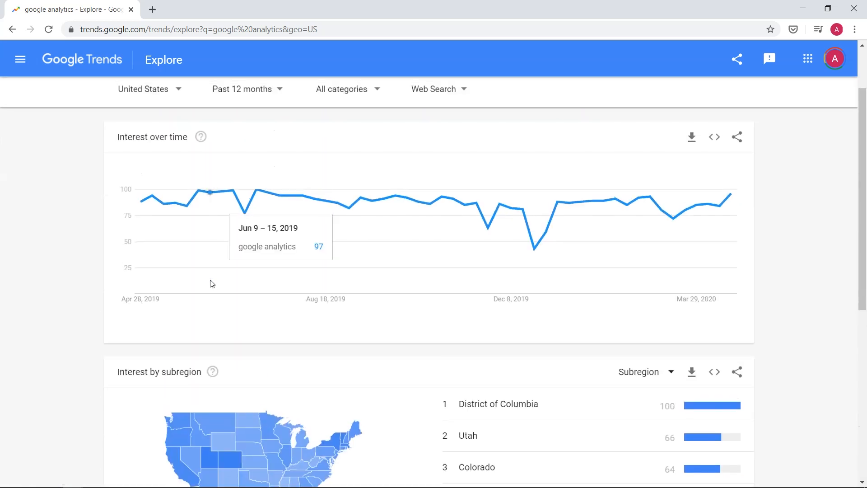
left_click(242, 89)
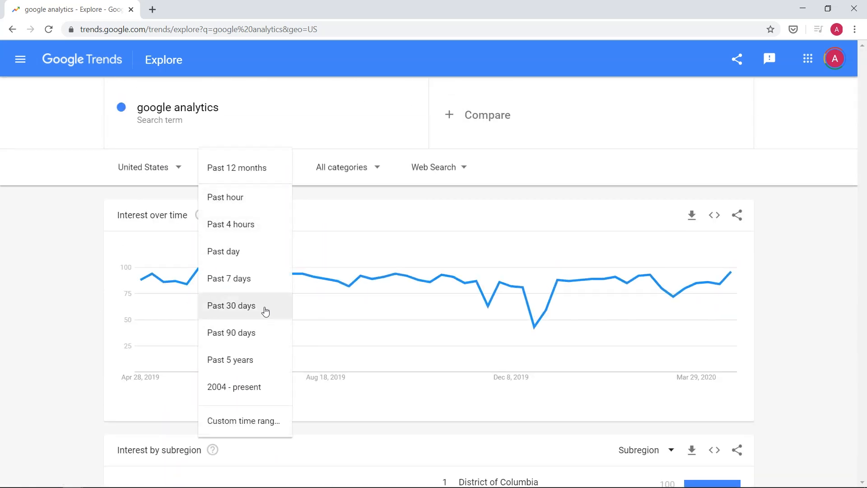
Step: Limit the trend to the past 30 days and review Interest by subregion
left_click(230, 306)
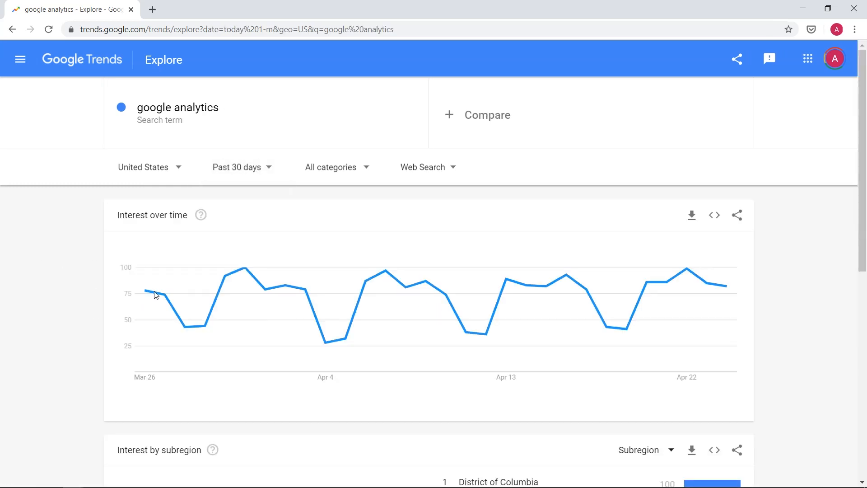
mouse_move(723, 287)
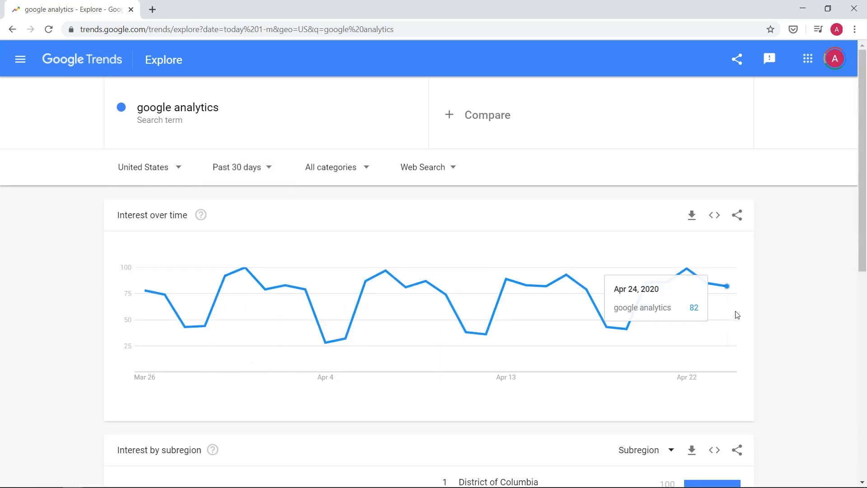
scroll("down", 3)
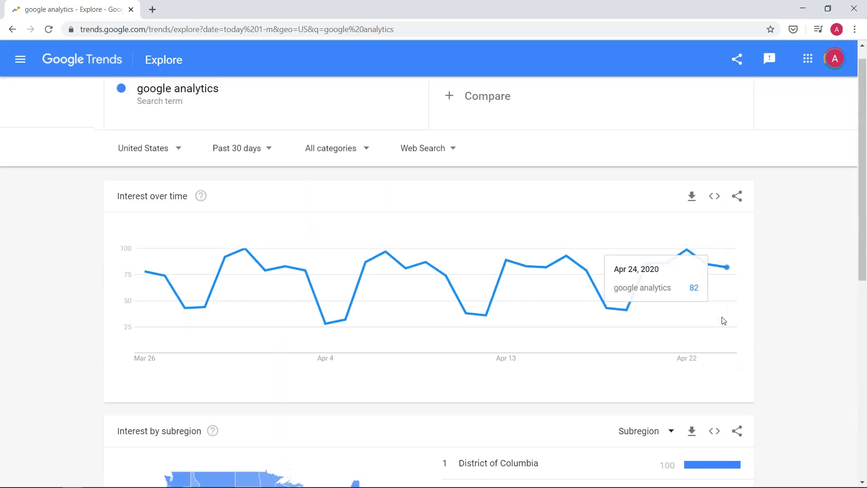
scroll("down", 3)
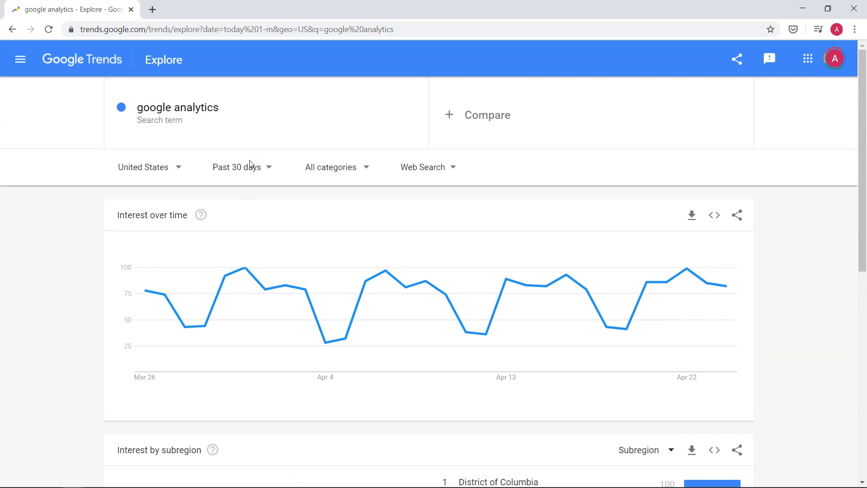
scroll("down", 3)
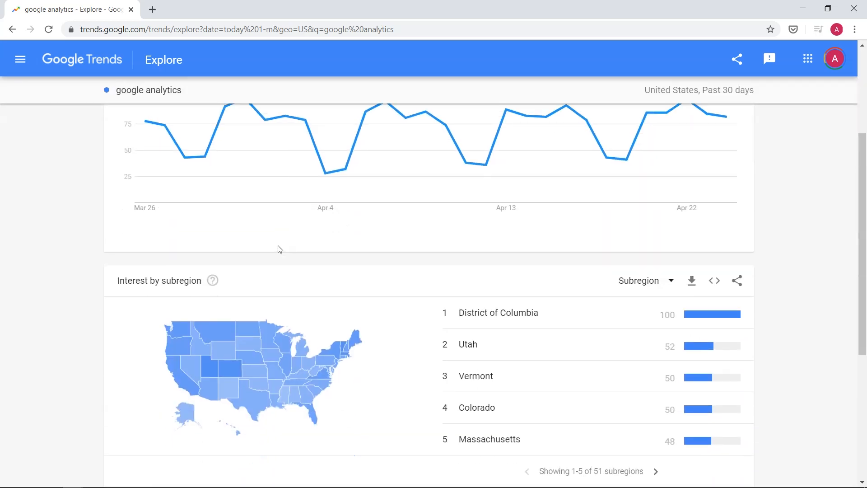
scroll("down", 3)
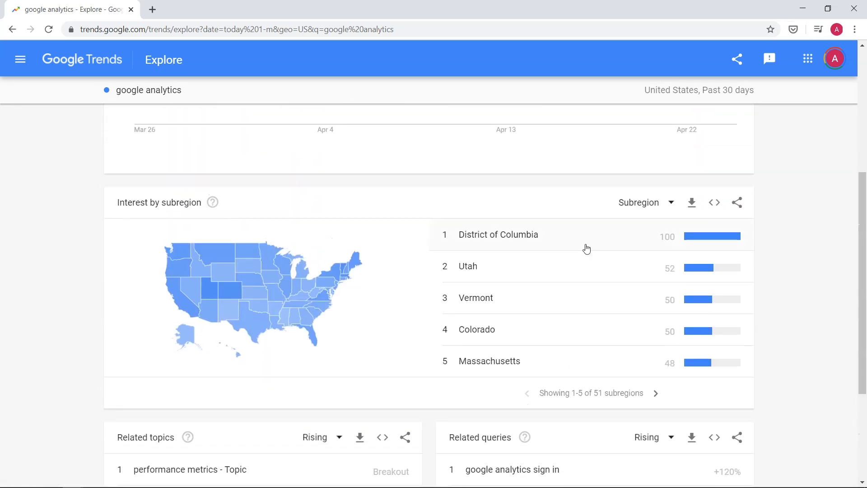
scroll("down", 3)
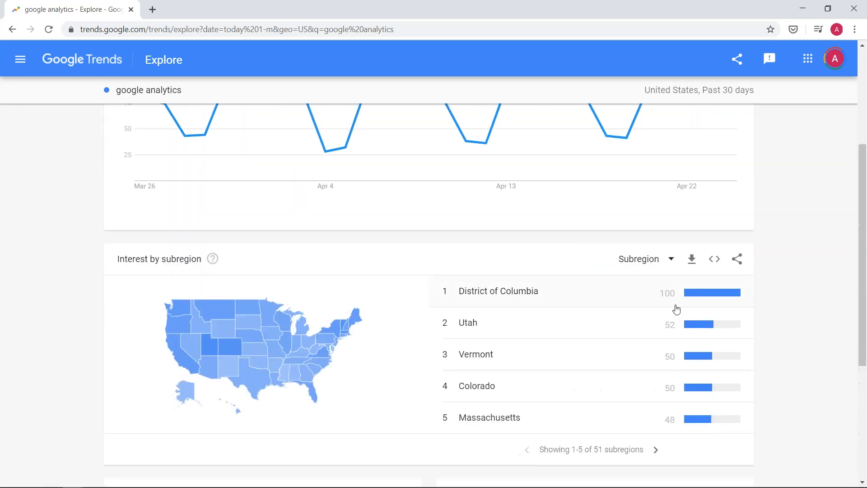
Step: Page to subregions 6–10, then browse related topics up to 11–15 and back
left_click(655, 449)
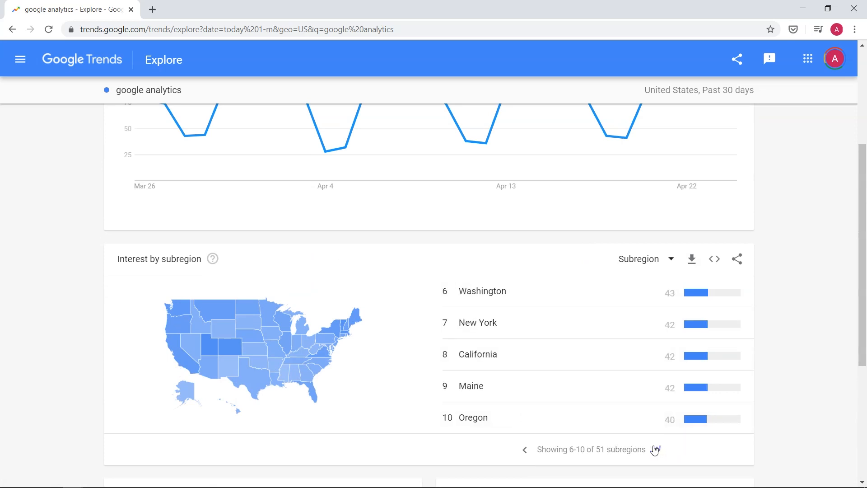
scroll("down", 3)
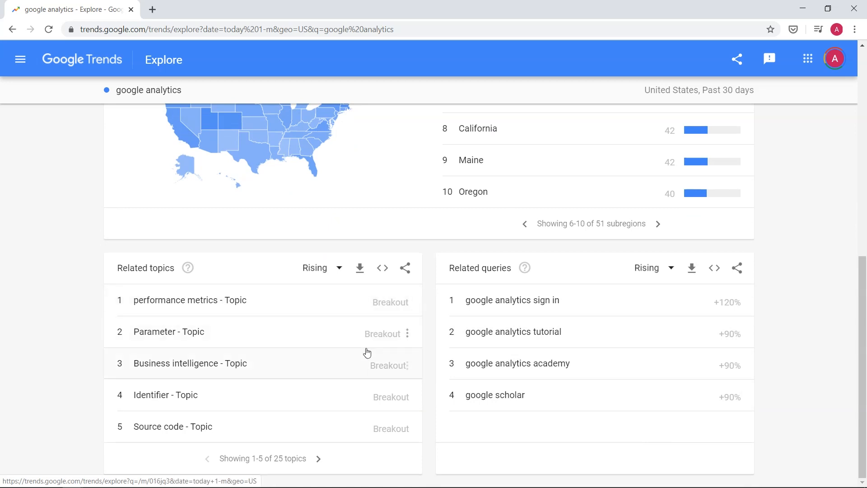
left_click(318, 458)
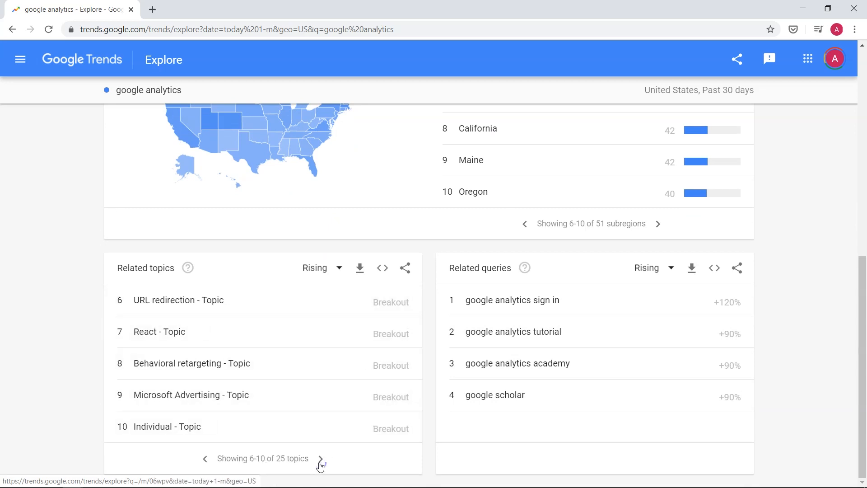
left_click(322, 457)
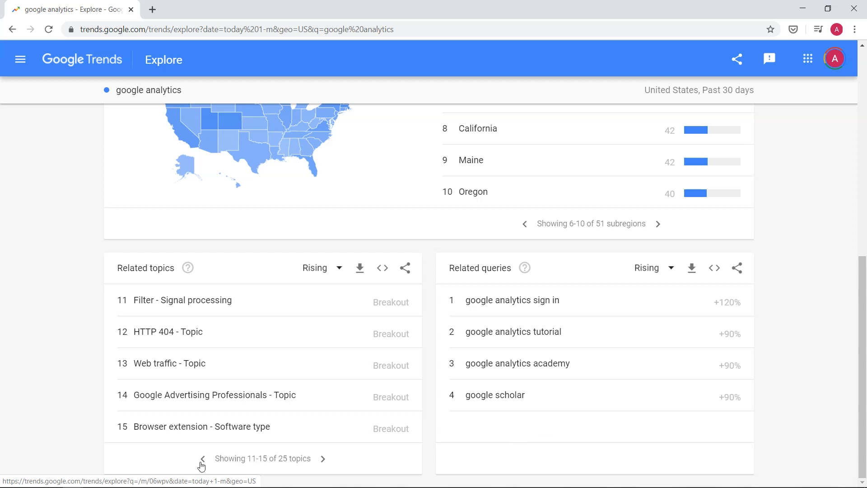
left_click(202, 458)
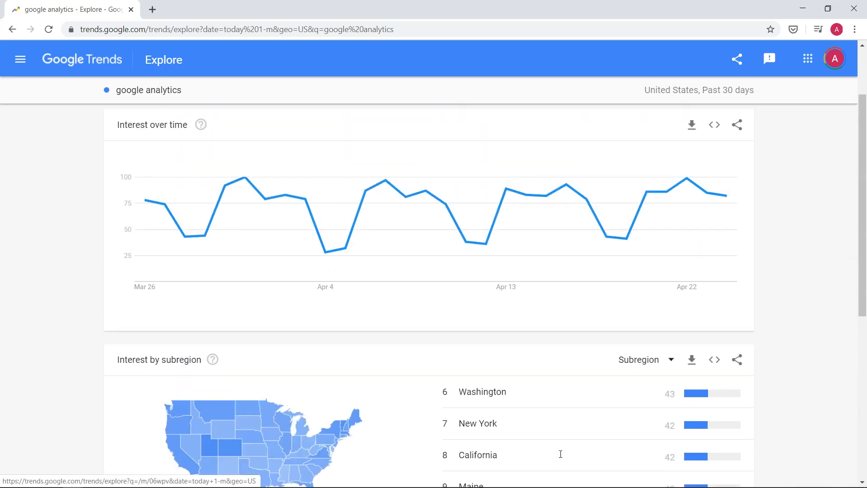
scroll("up", 3)
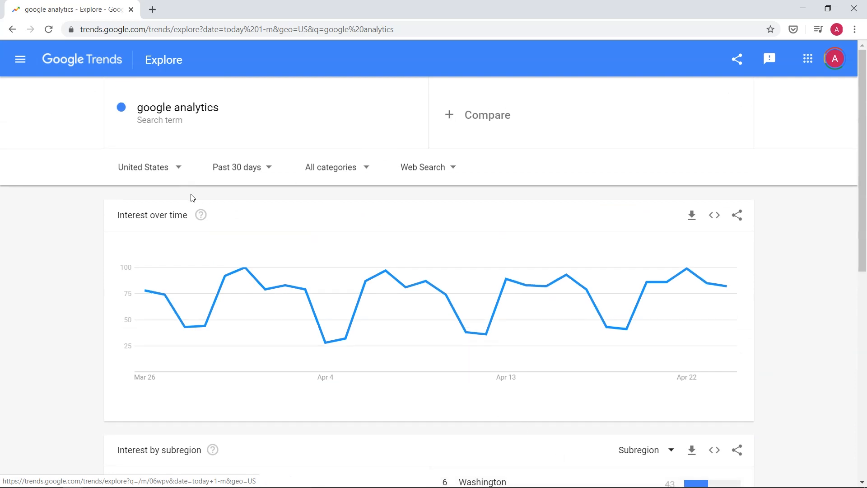
Step: Switch the trend to Worldwide and page related queries to 11–15, including mailchimp
left_click(143, 167)
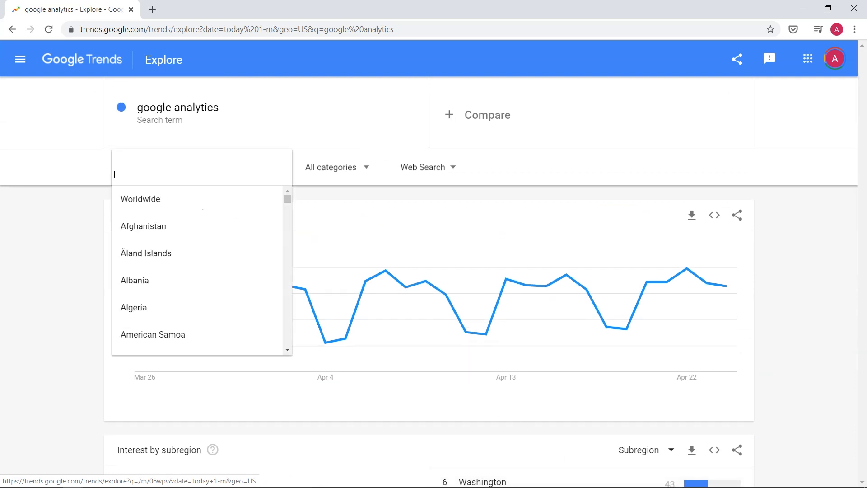
left_click(141, 199)
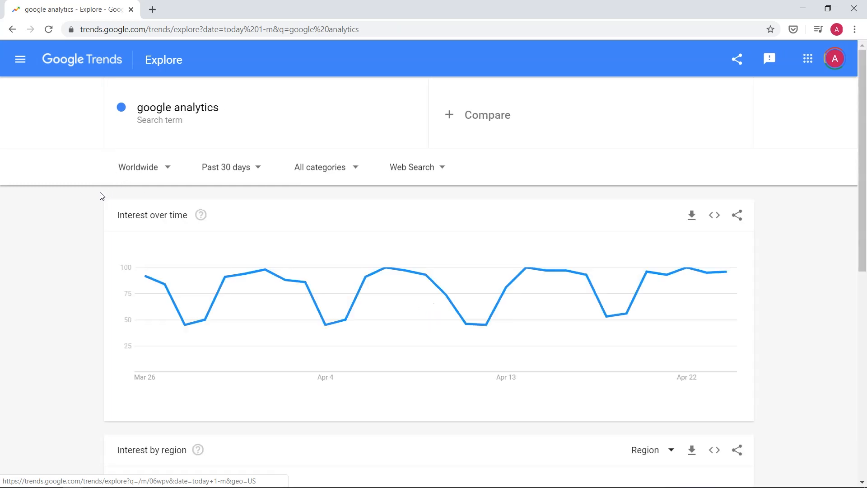
scroll("down", 3)
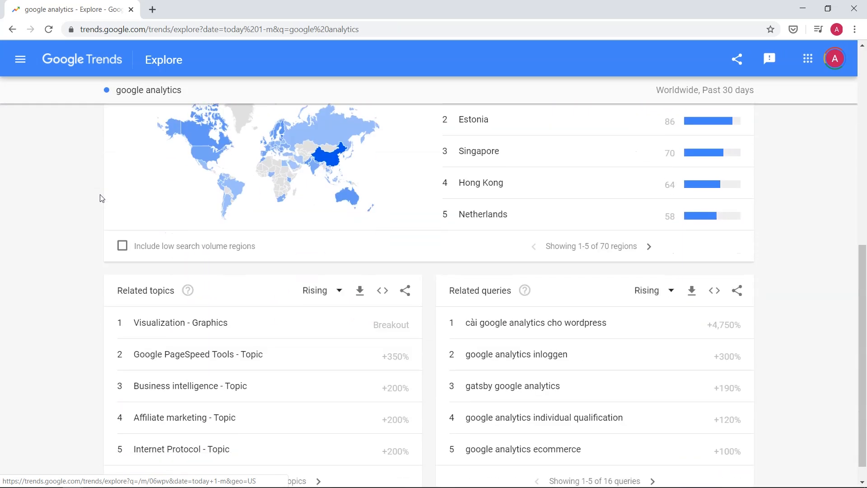
scroll("down", 3)
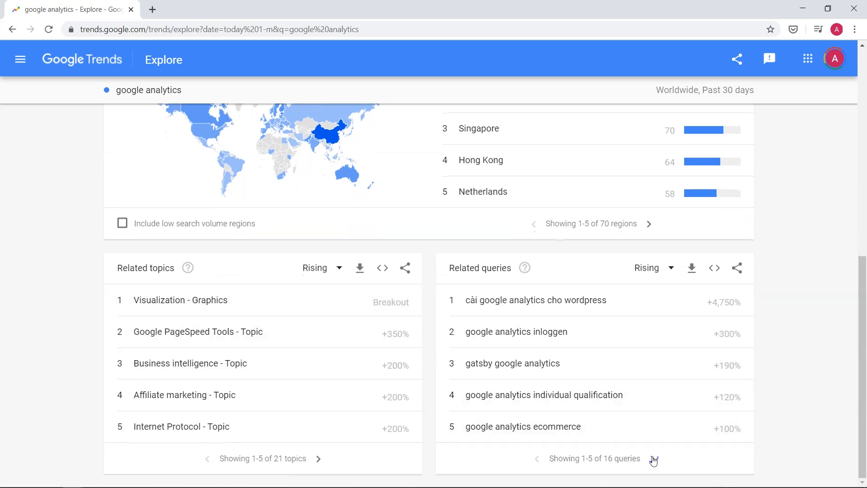
left_click(654, 458)
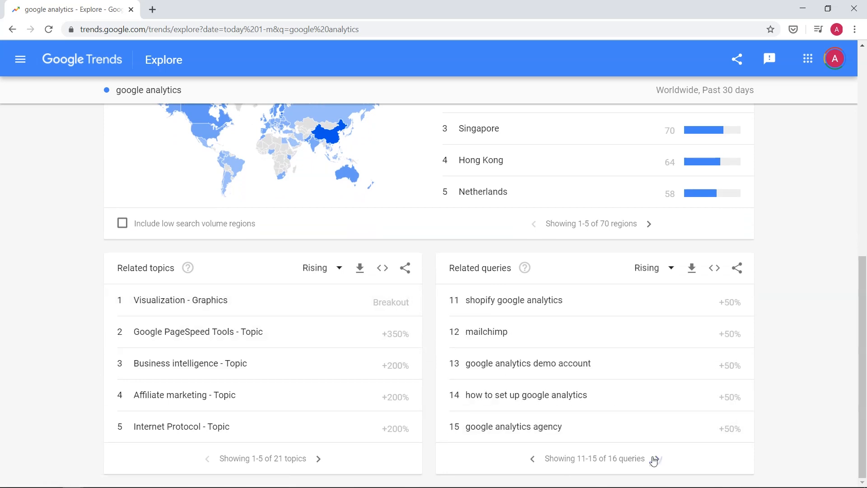
left_click(656, 459)
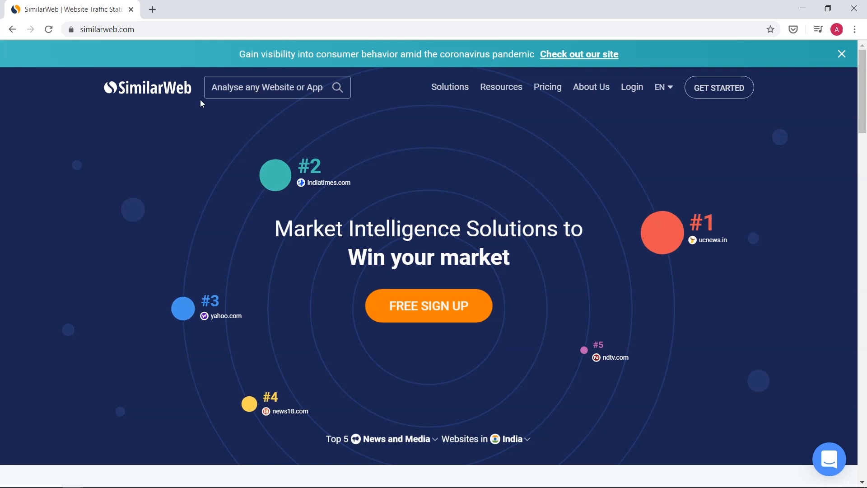
Step: Go to similarweb.com and let its home page load
left_click(501, 86)
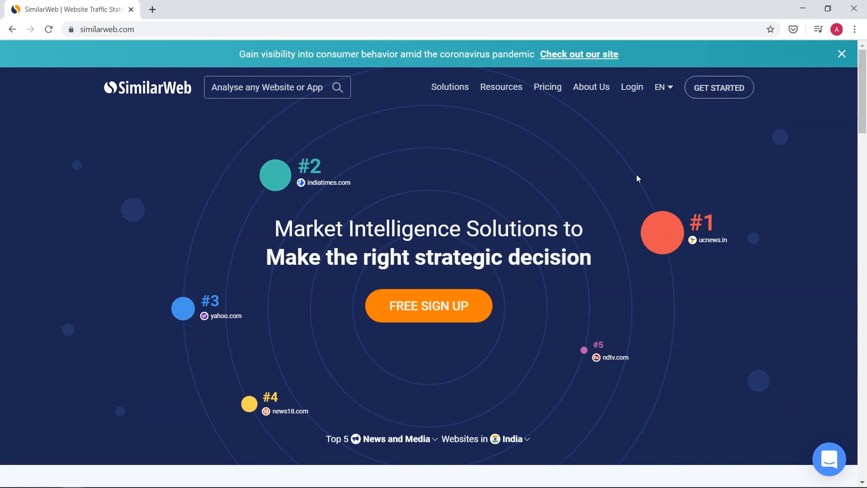
mouse_move(470, 212)
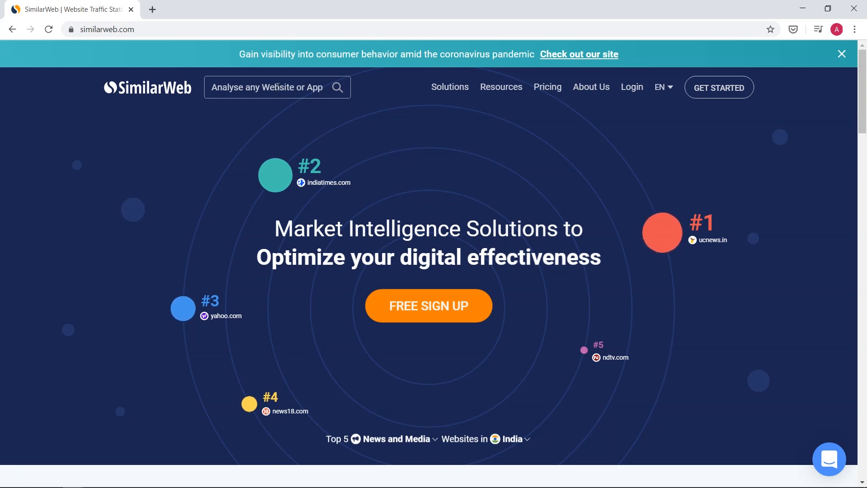
Step: Enter netflix.com in the website analysis box and pick its suggestion
type("netflix")
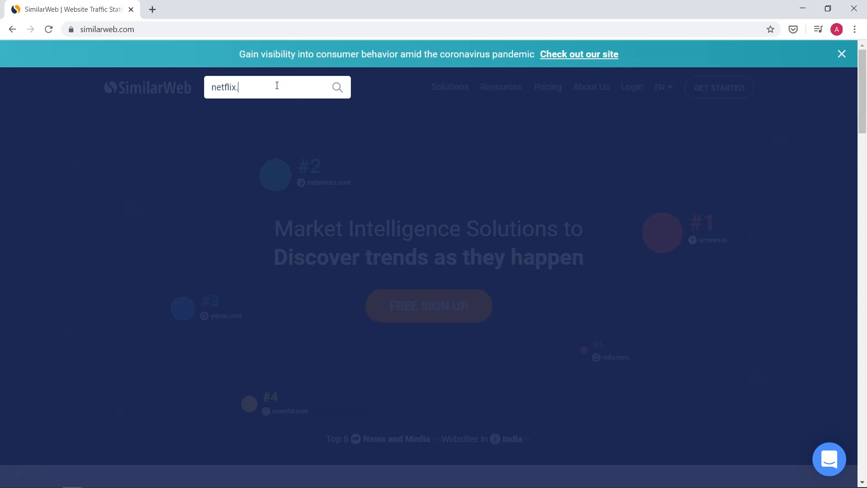
type(".com")
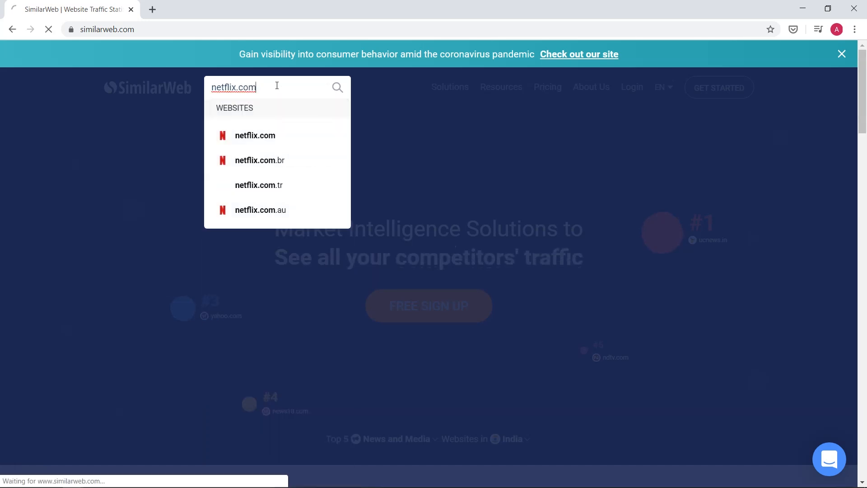
left_click(254, 135)
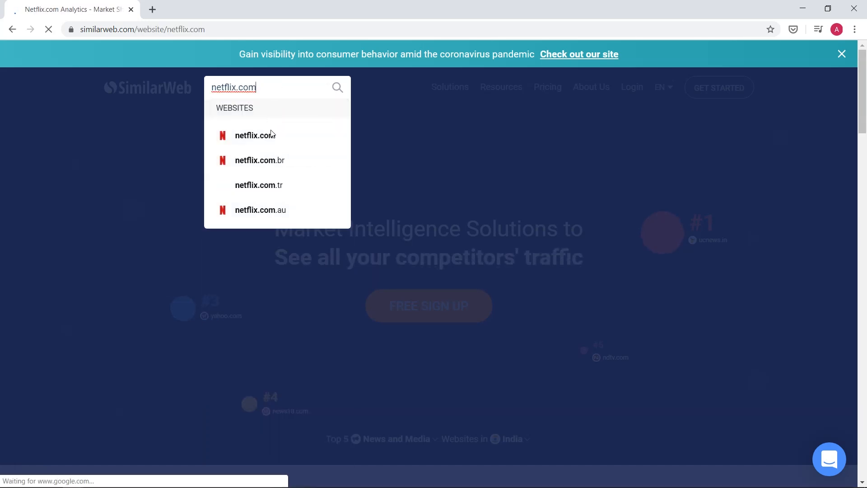
Step: Load the netflix.com report, decline notifications and review total visits and countries
left_click(255, 134)
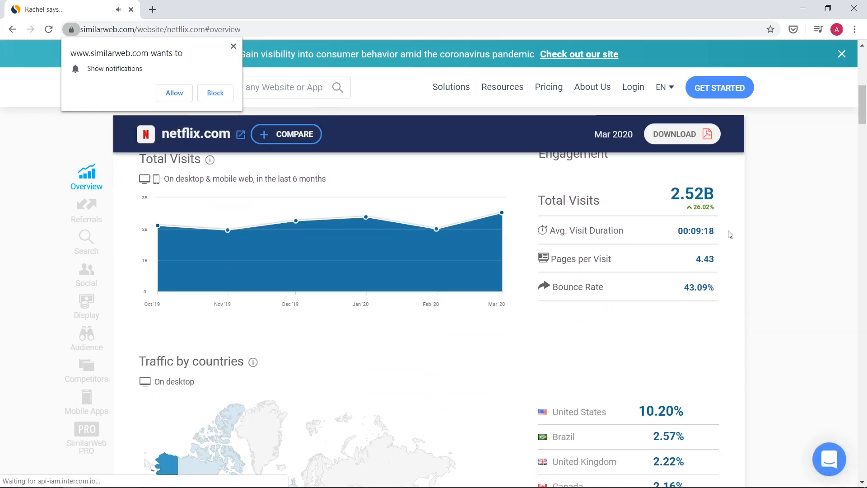
scroll("down", 3)
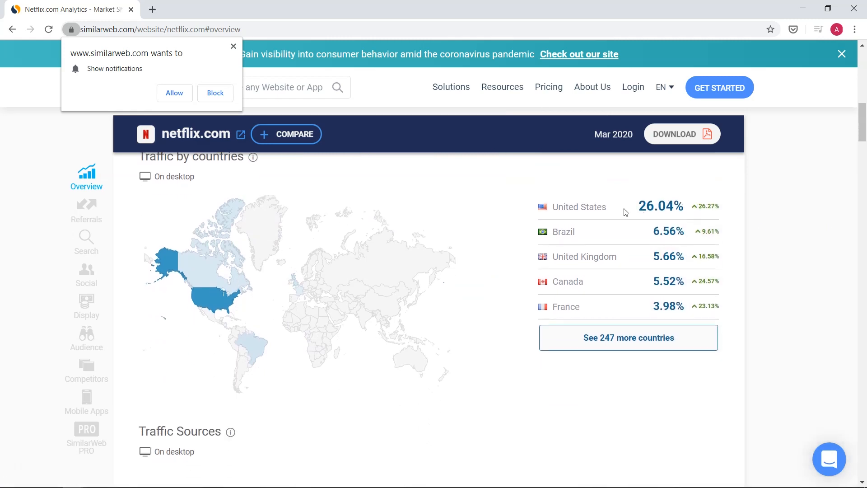
scroll("down", 3)
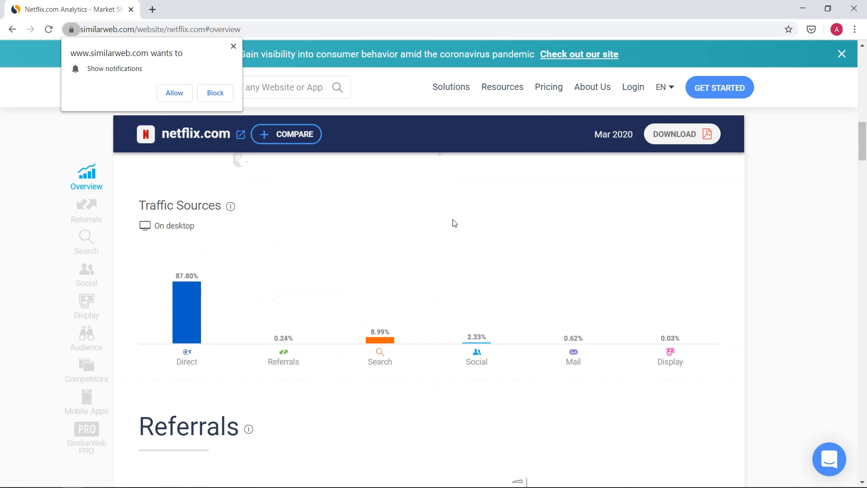
left_click(215, 92)
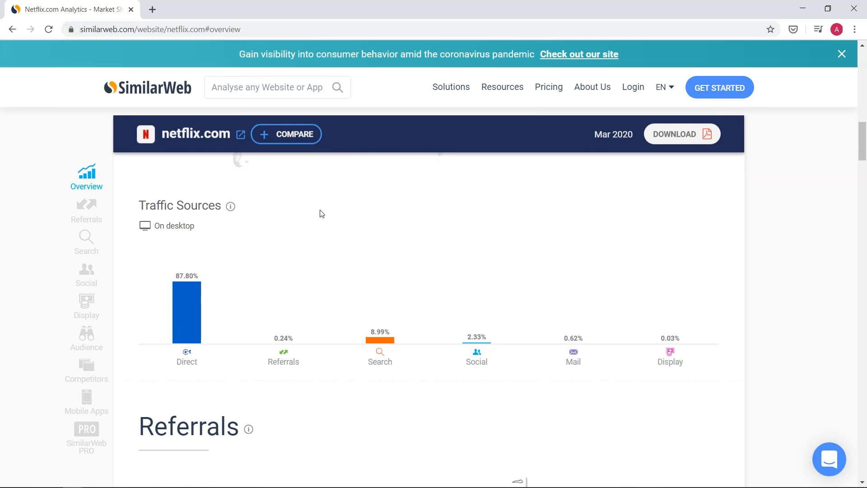
scroll("down", 3)
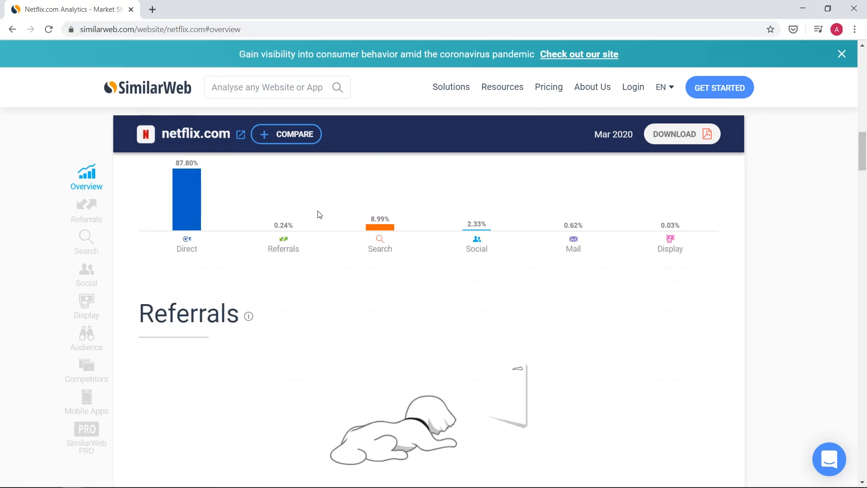
Step: Review the report's traffic sources, referrals, search keywords and social traffic sections
left_click(86, 211)
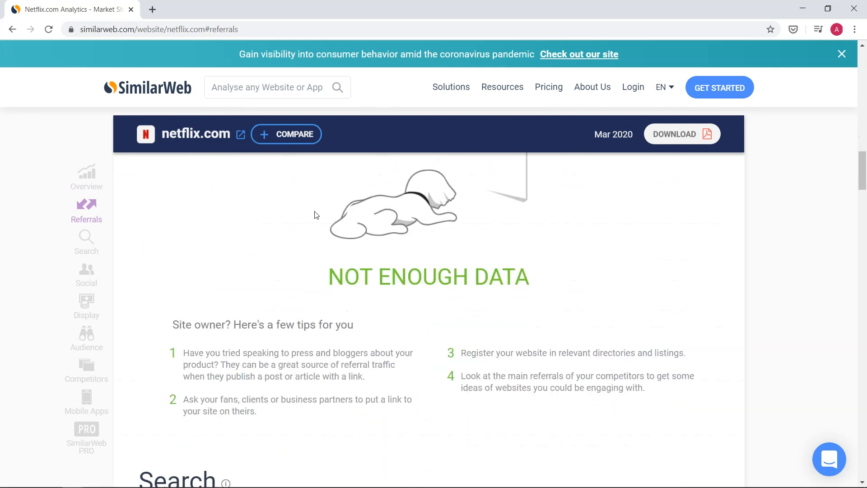
left_click(87, 242)
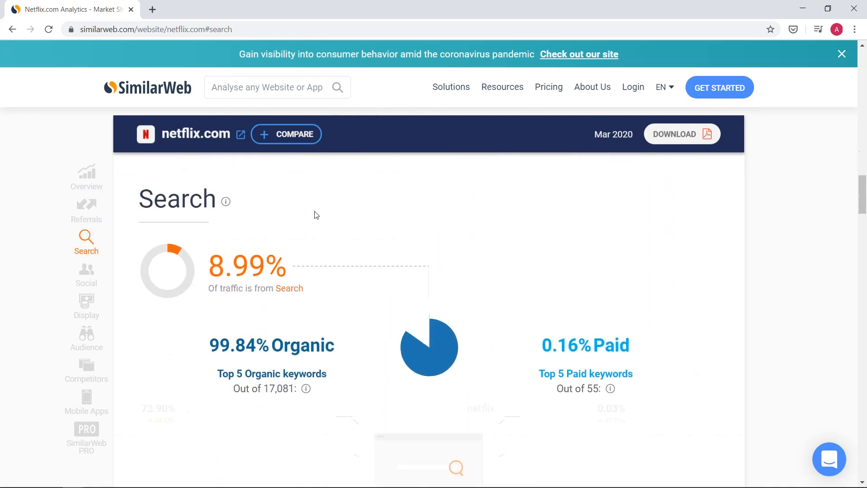
scroll("down", 3)
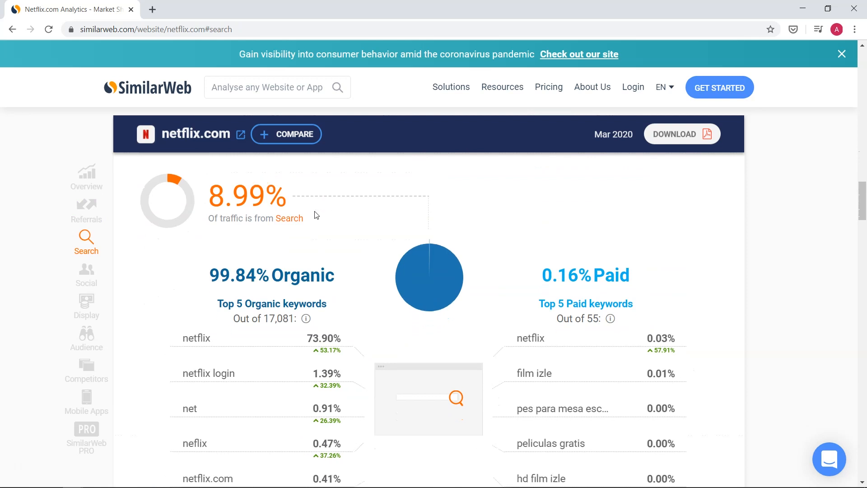
scroll("down", 3)
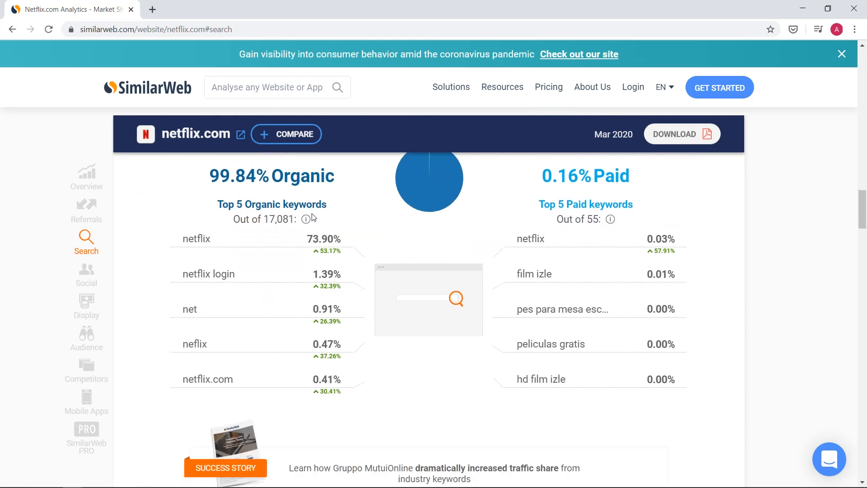
scroll("down", 3)
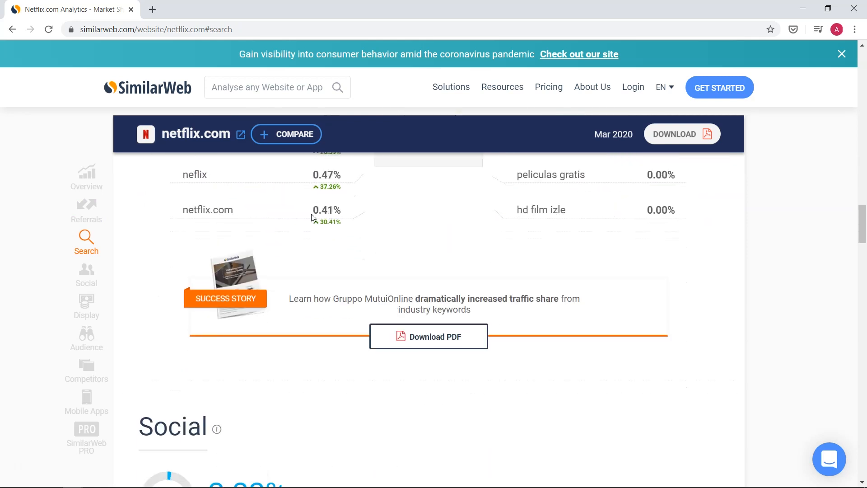
left_click(86, 275)
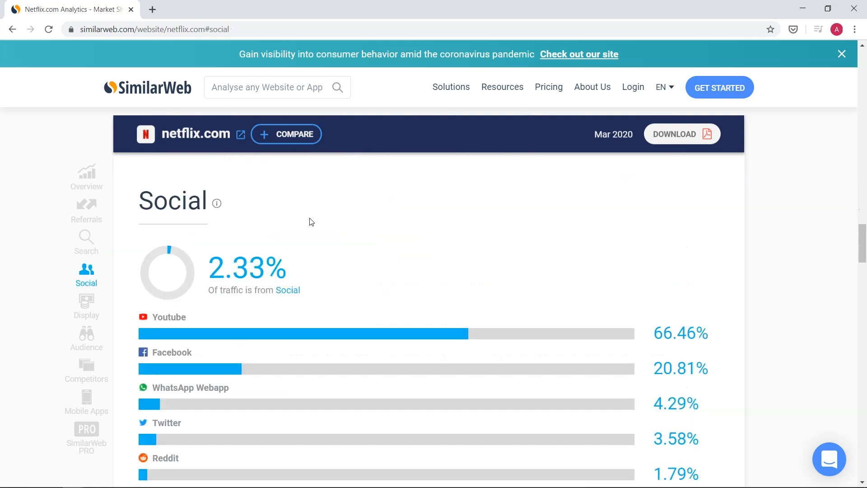
scroll("down", 3)
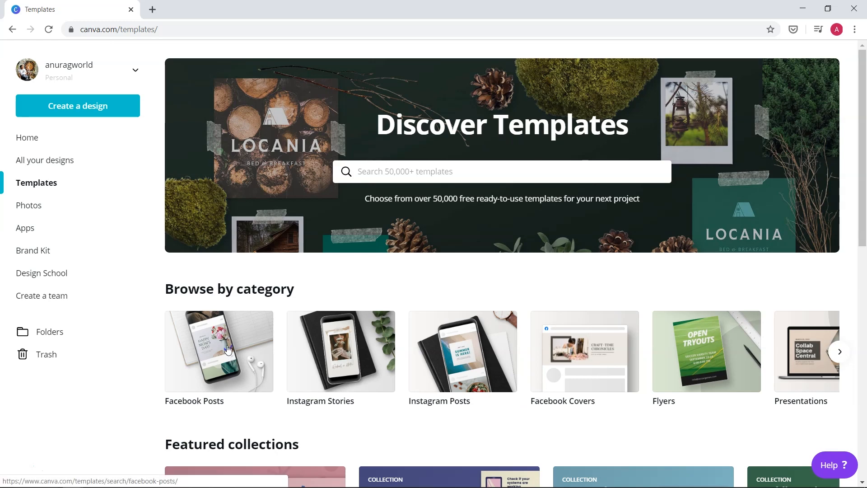
Step: Browse Canva's Facebook Post templates toward the Light Brown and Blue Leaves set
left_click(218, 351)
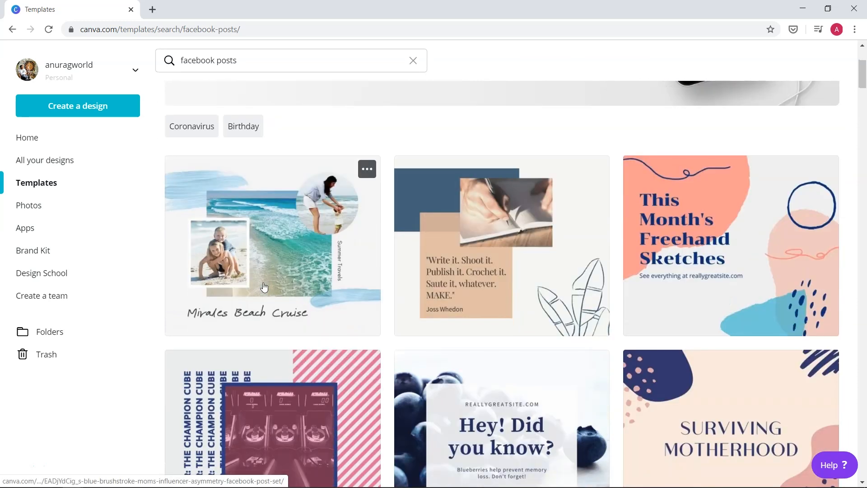
scroll("down", 3)
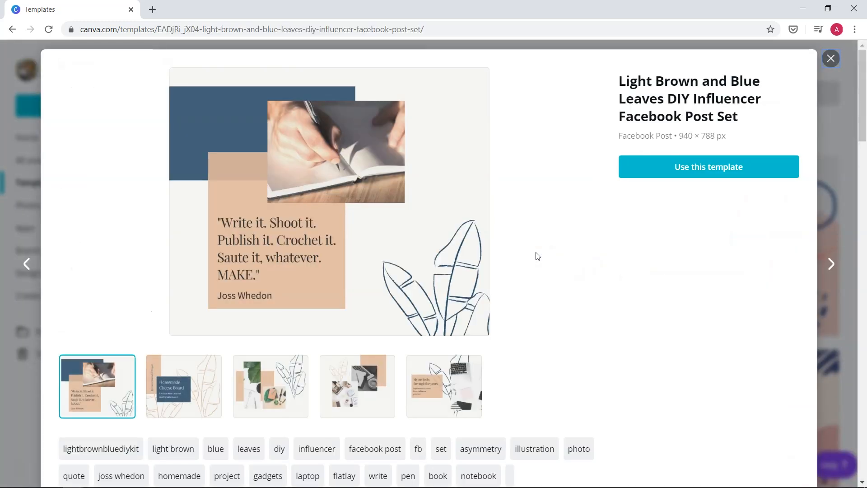
Step: Start a design from the template and set its quote text in the Quicksand font
left_click(708, 166)
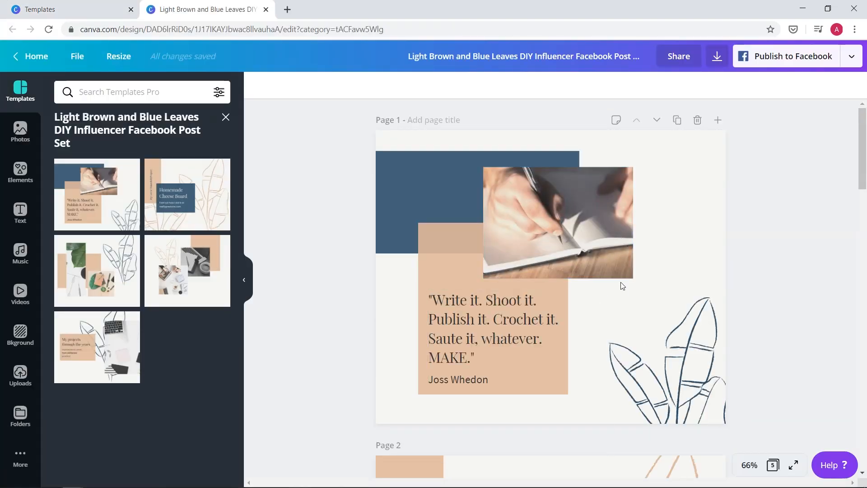
left_click(492, 328)
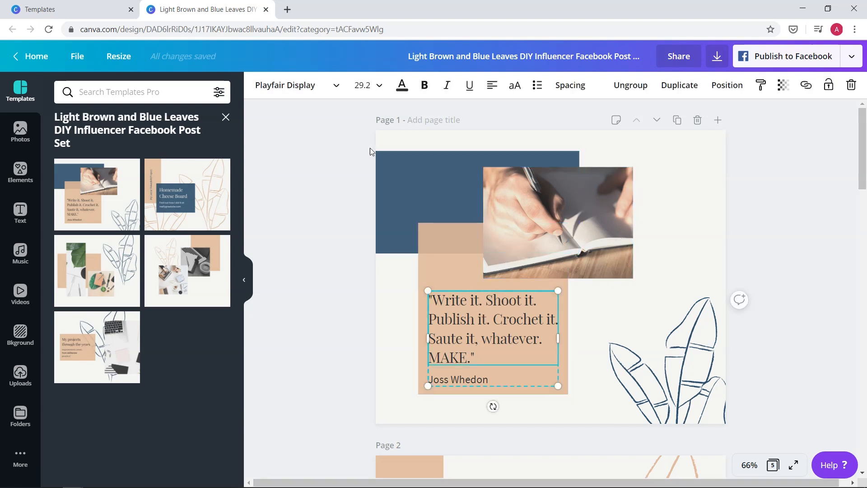
left_click(297, 85)
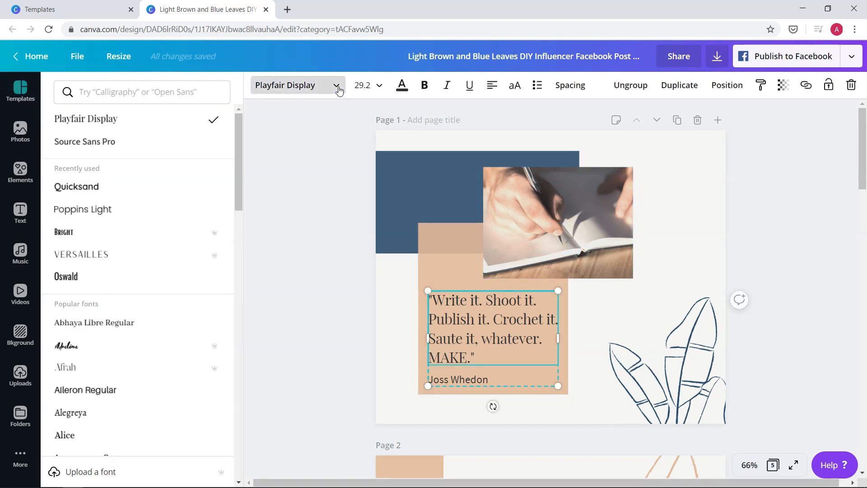
mouse_move(77, 187)
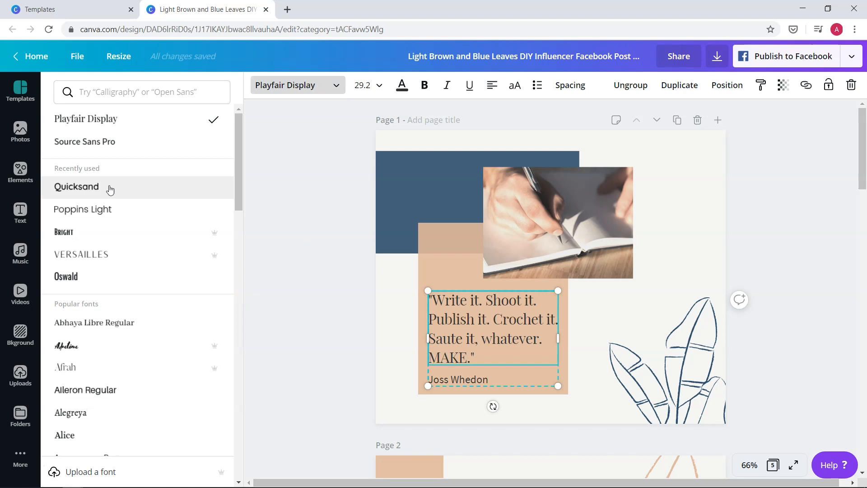
left_click(77, 187)
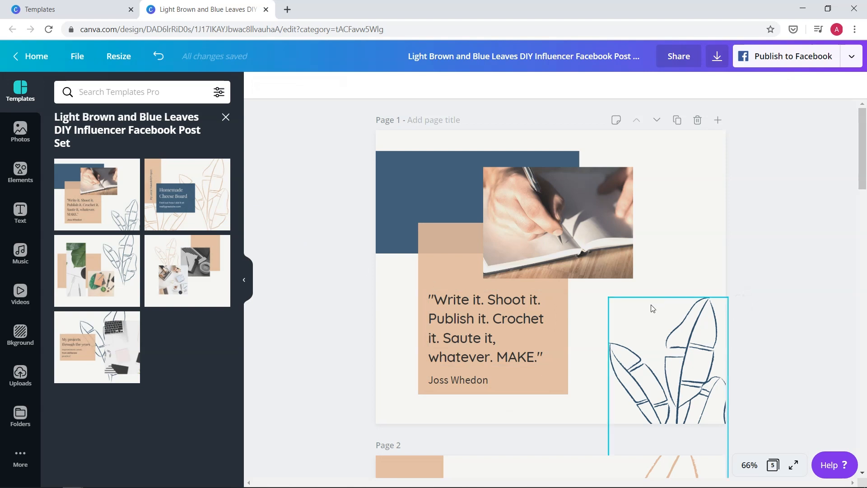
left_click(770, 192)
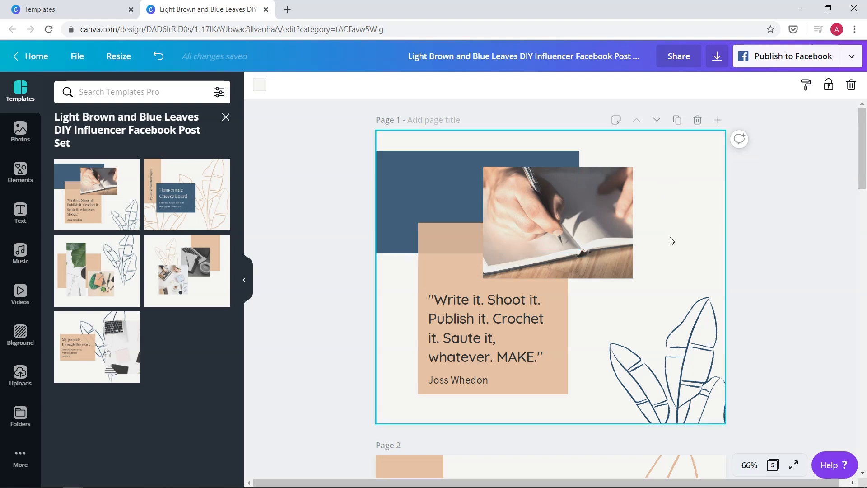
mouse_move(20, 214)
type("vidiq")
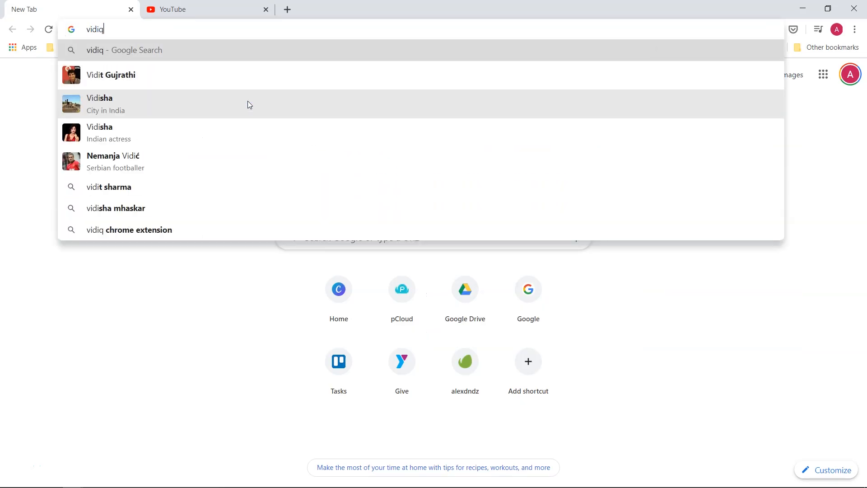
Step: Search the web for vidiq and open the vidIQ Vision for YouTube Chrome Web Store listing
key("Enter")
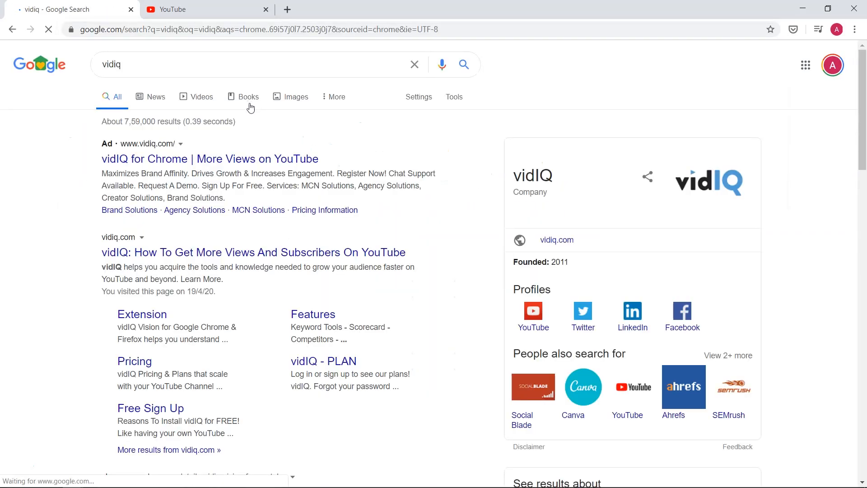
scroll("down", 3)
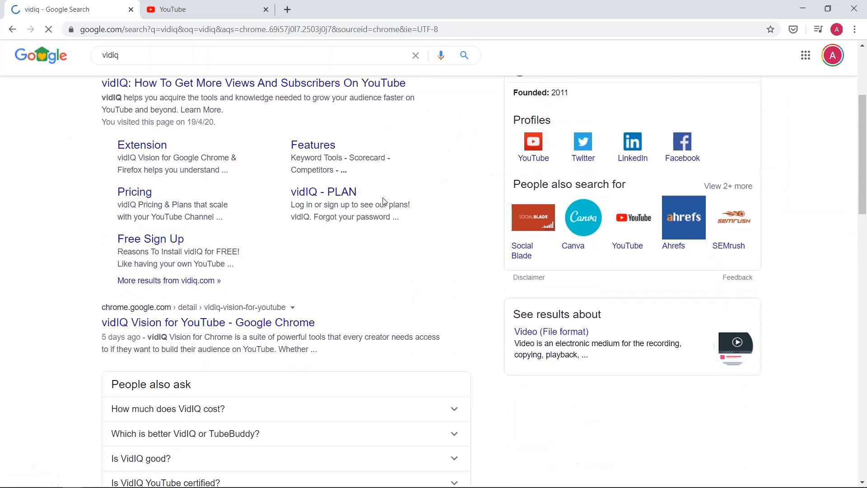
left_click(207, 322)
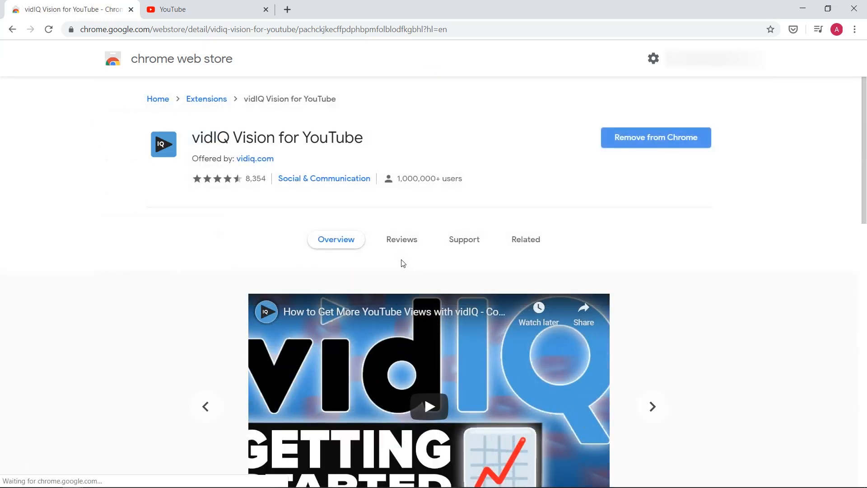
mouse_move(667, 264)
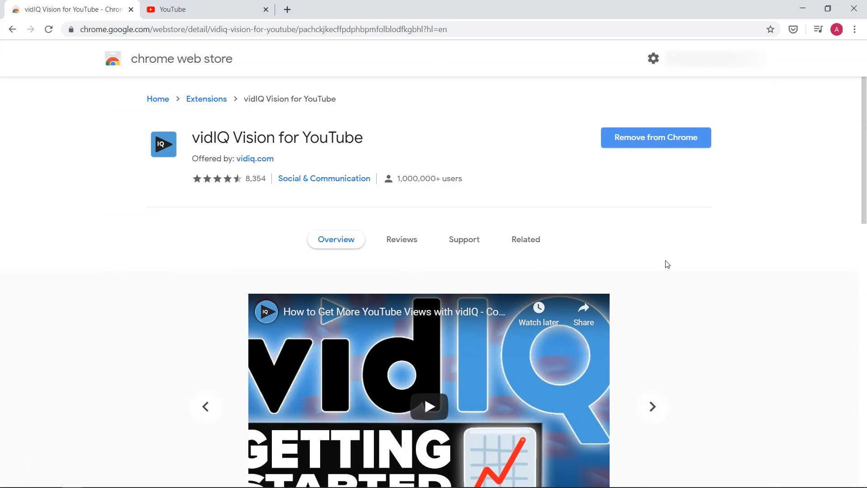
scroll("down", 3)
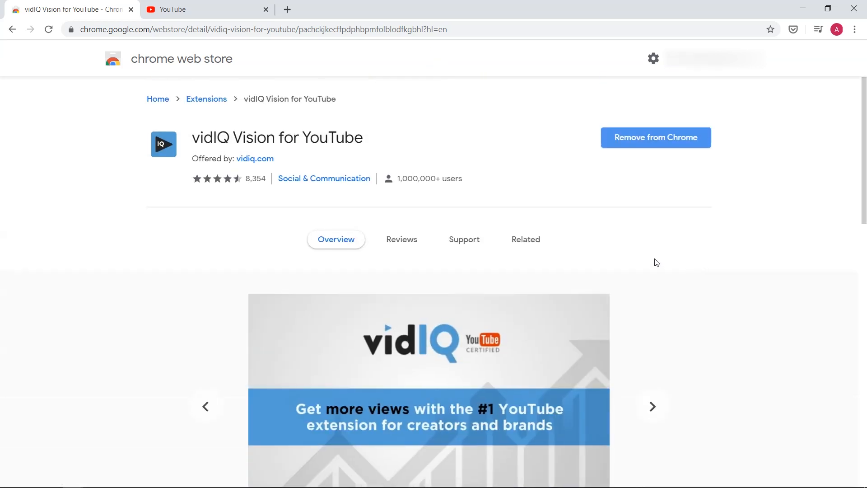
left_click(208, 9)
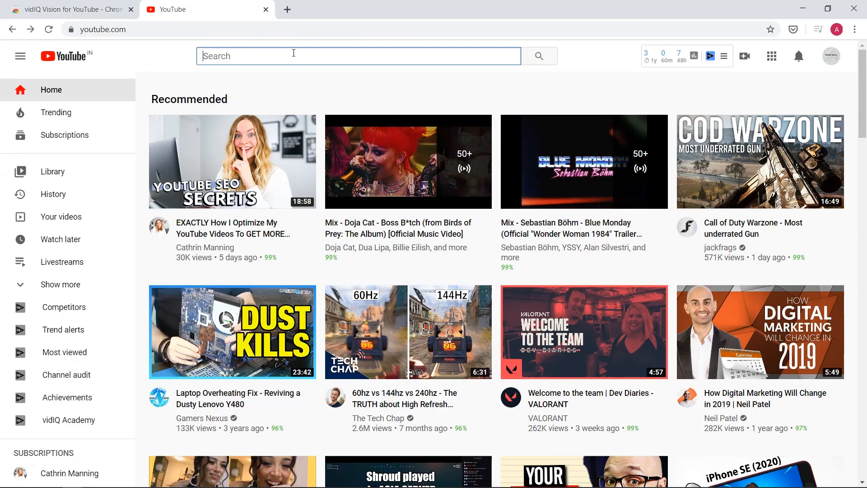
Step: Search YouTube for 'ign' and review the results with vidIQ's insights showing an overall score of 62
type("ign")
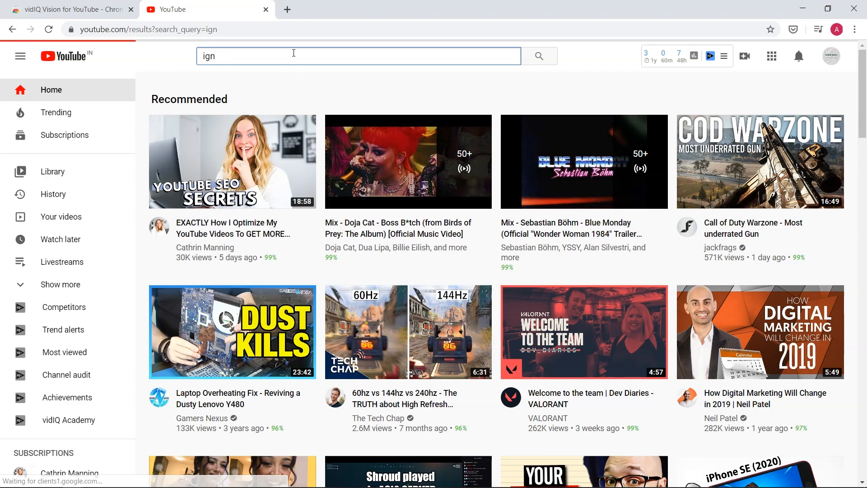
left_click(538, 55)
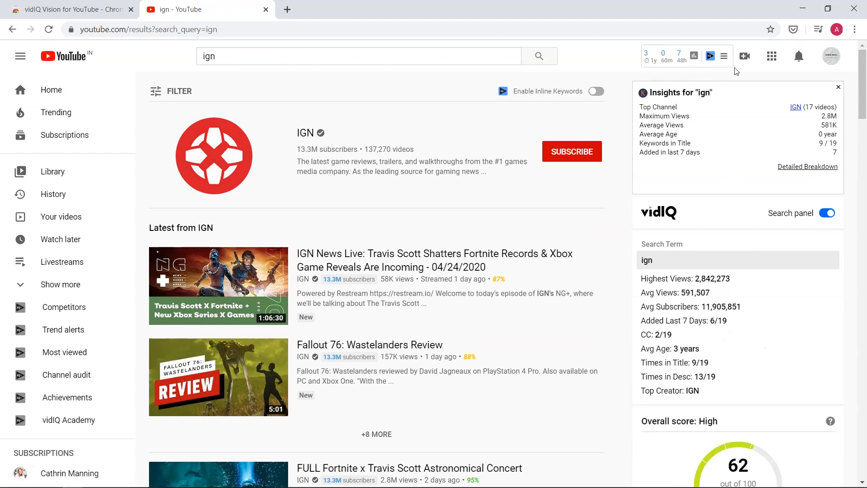
scroll("down", 3)
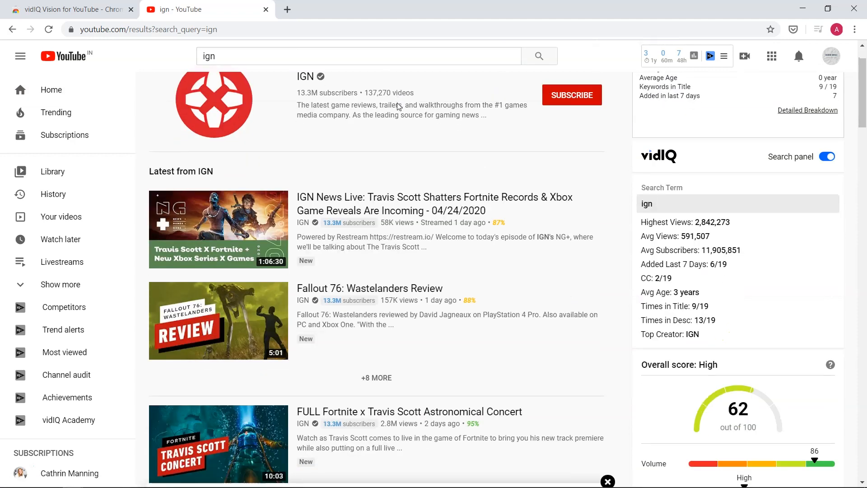
scroll("down", 3)
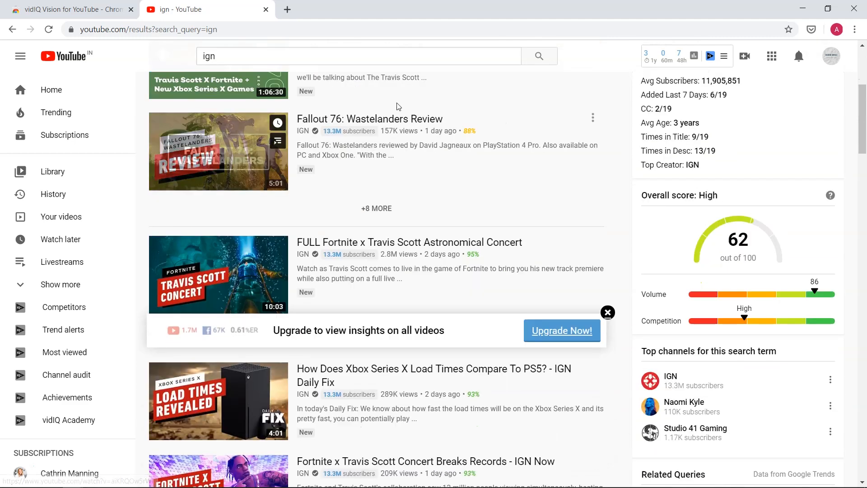
scroll("down", 3)
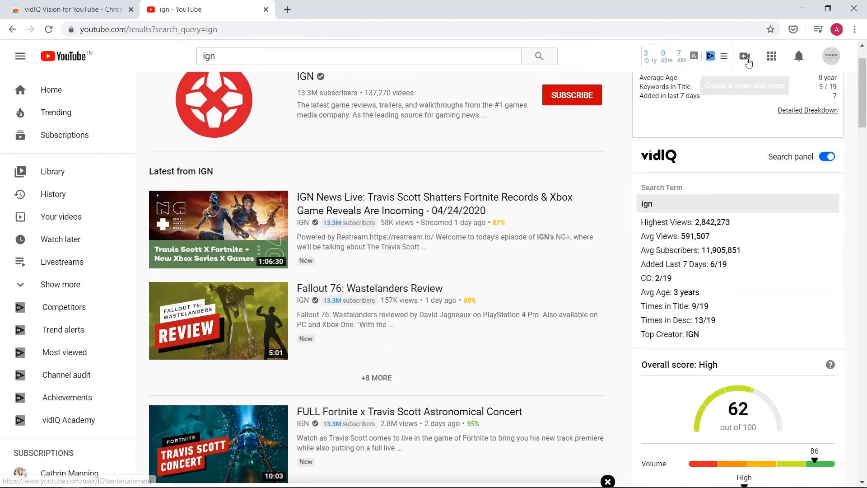
left_click(724, 56)
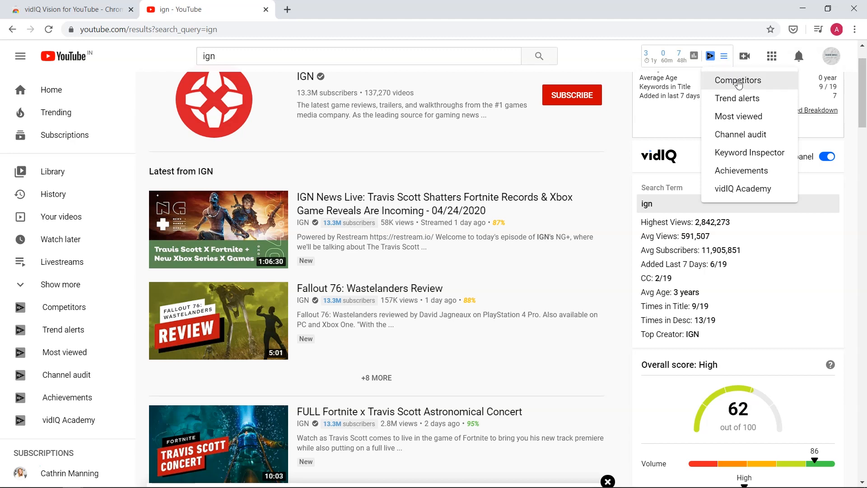
mouse_move(763, 136)
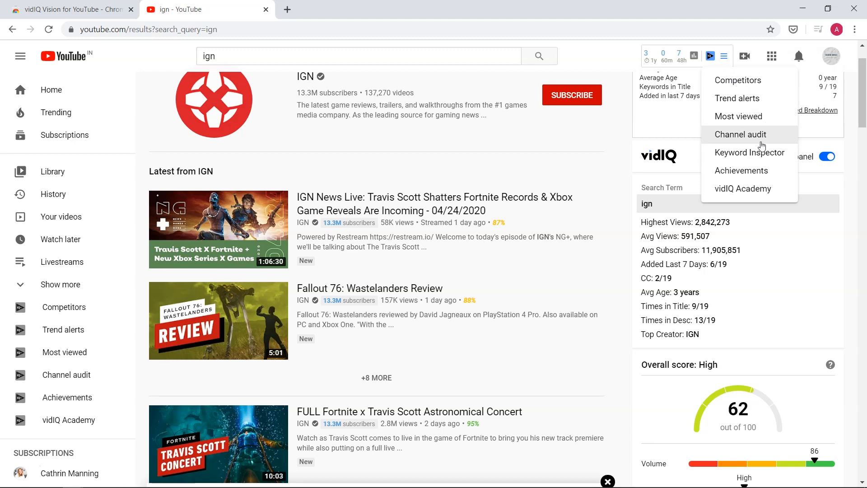
left_click(737, 97)
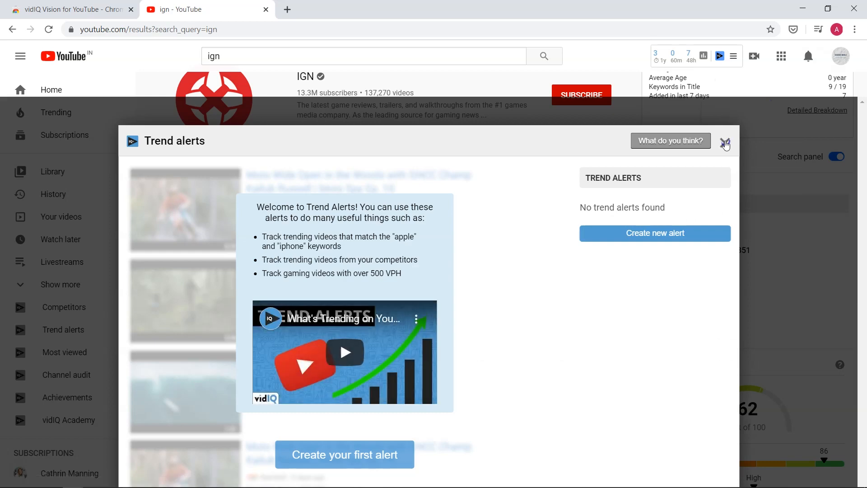
left_click(725, 141)
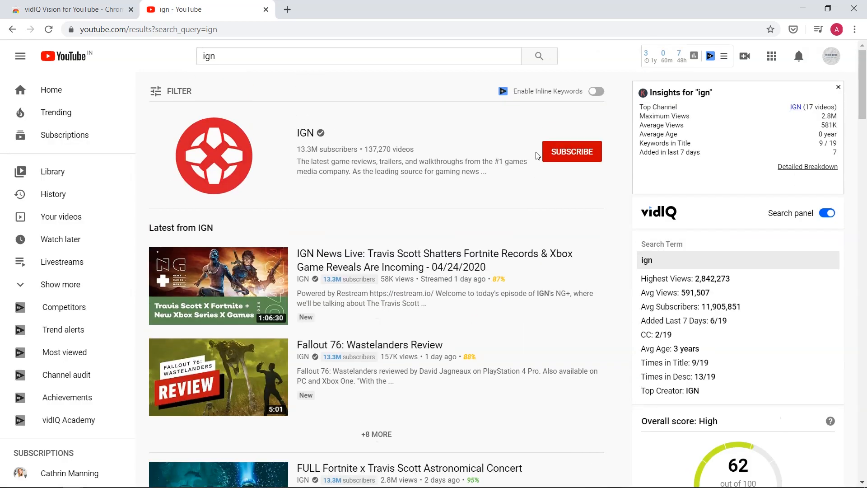
scroll("down", 3)
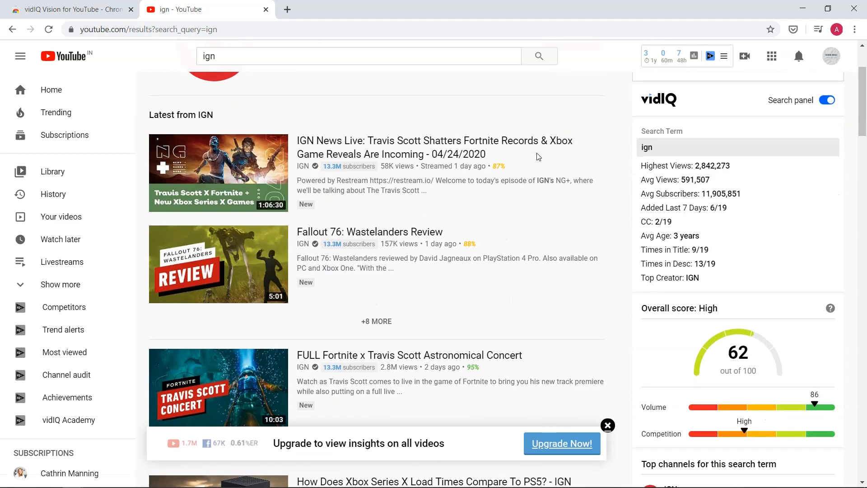
scroll("down", 3)
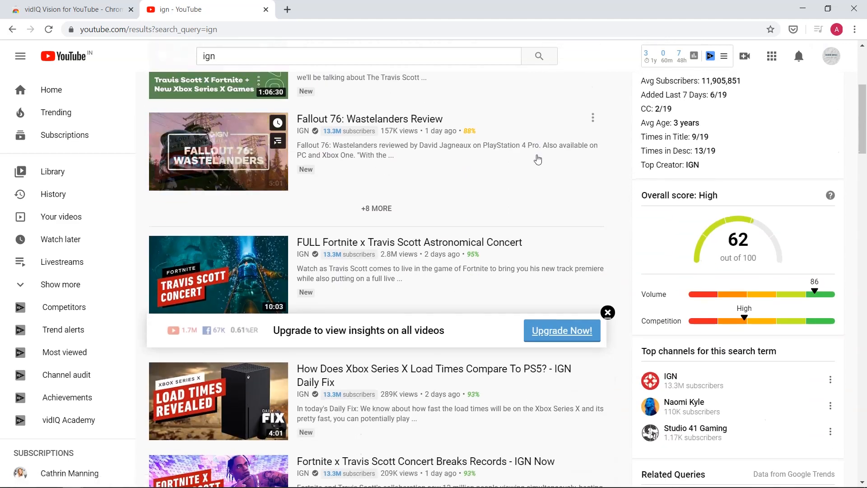
scroll("down", 3)
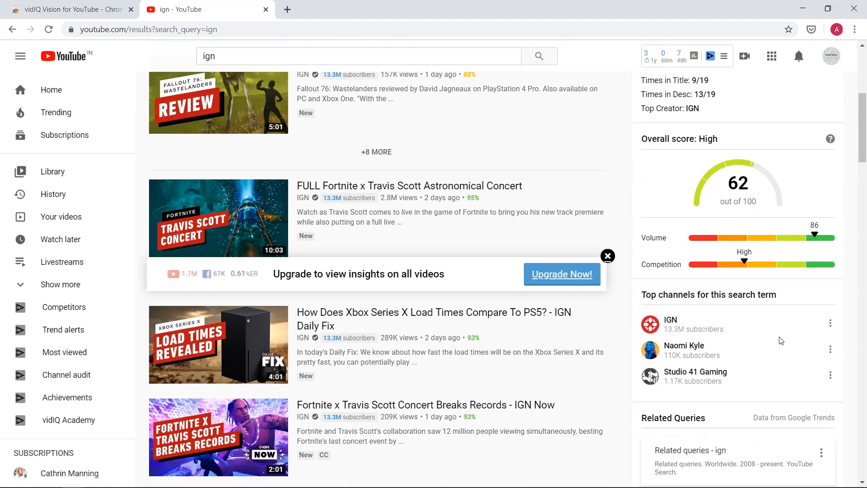
mouse_move(714, 233)
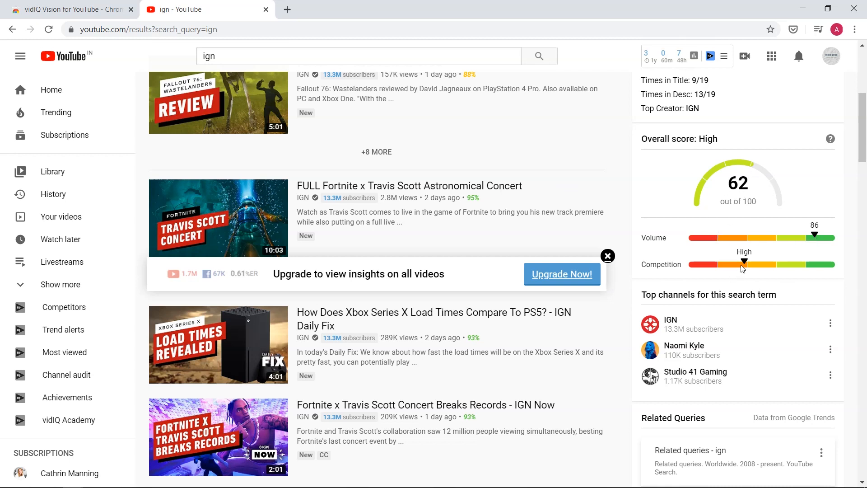
mouse_move(788, 157)
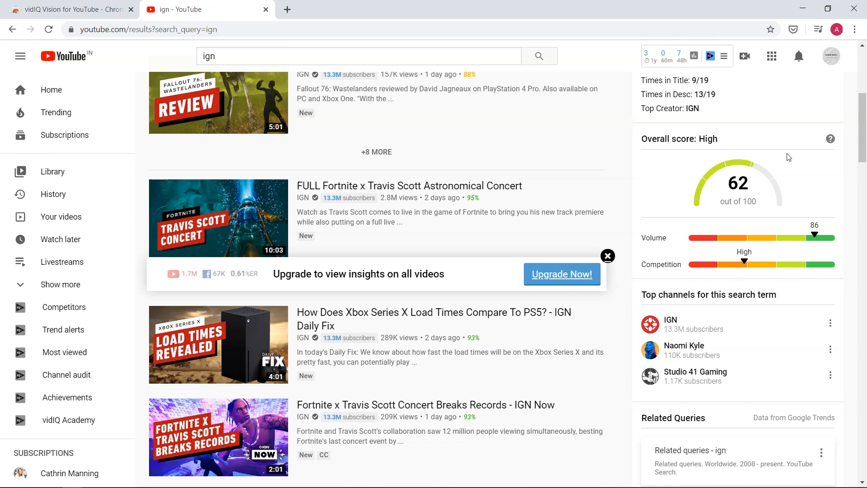
Step: Page vidIQ's related queries for ign forward to entries 9–12 of 25, then head to Mailchimp
scroll("down", 3)
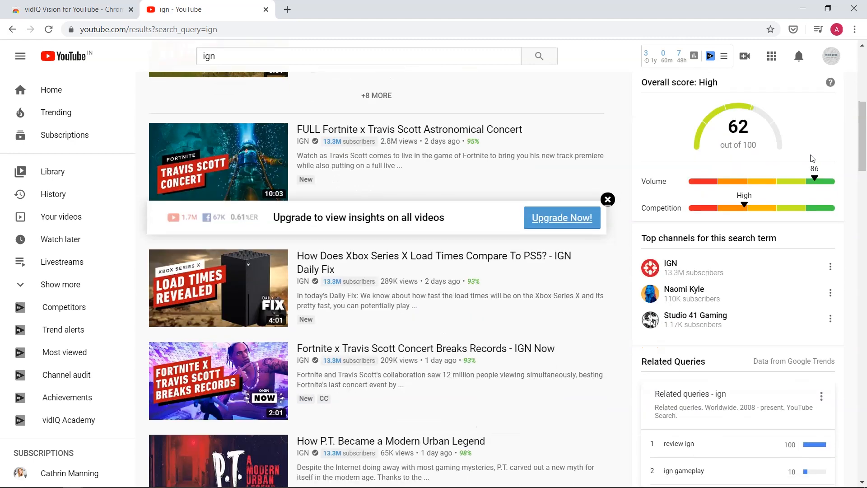
scroll("down", 3)
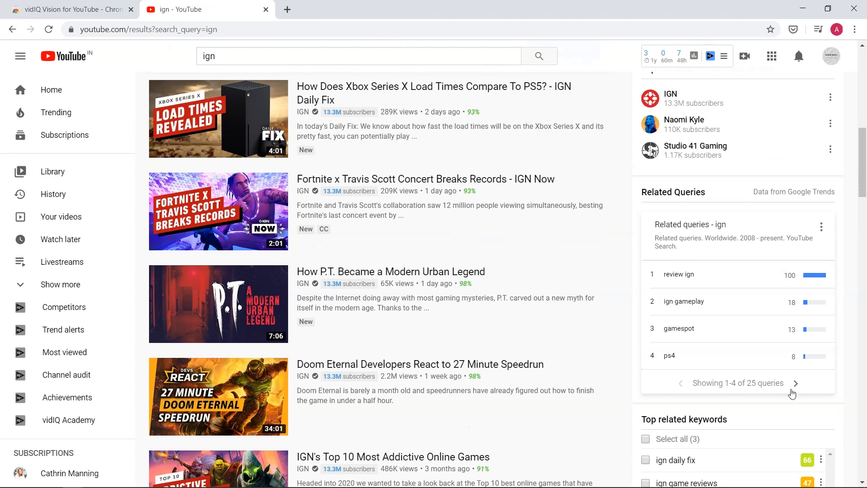
left_click(794, 383)
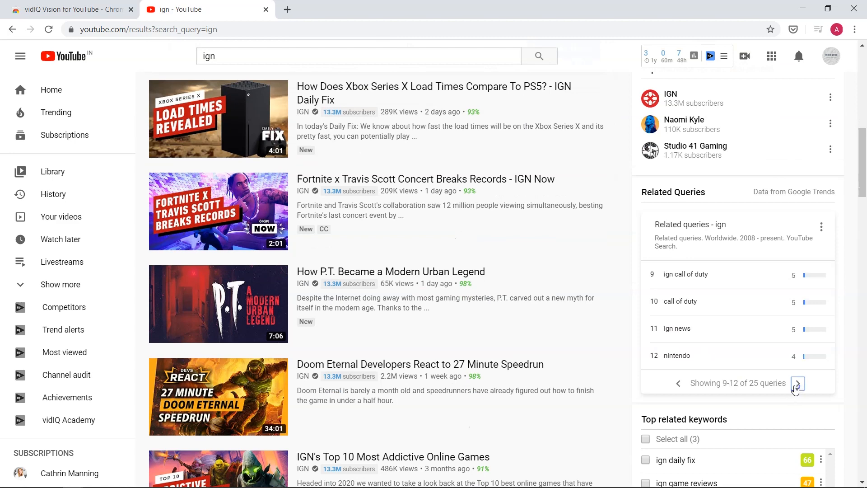
scroll("down", 3)
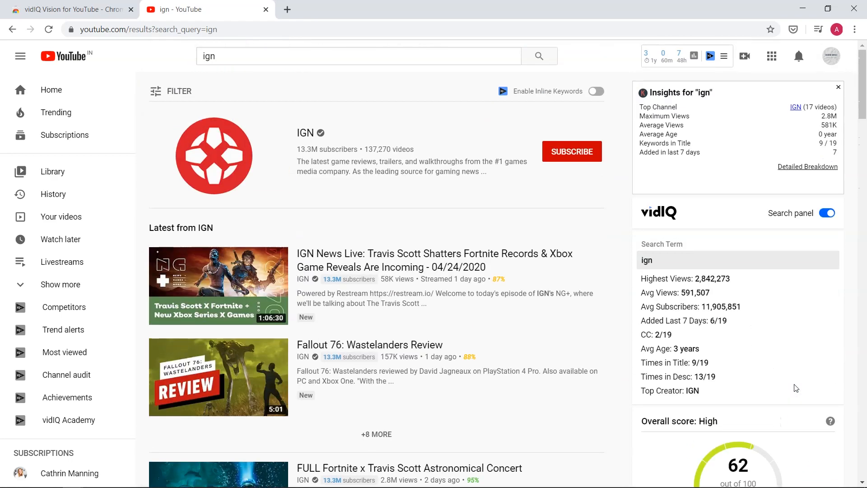
mouse_move(502, 258)
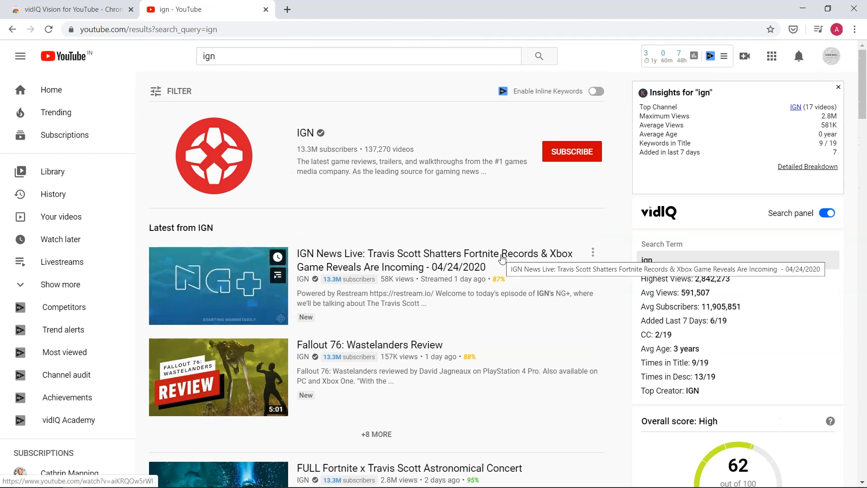
left_click(66, 9)
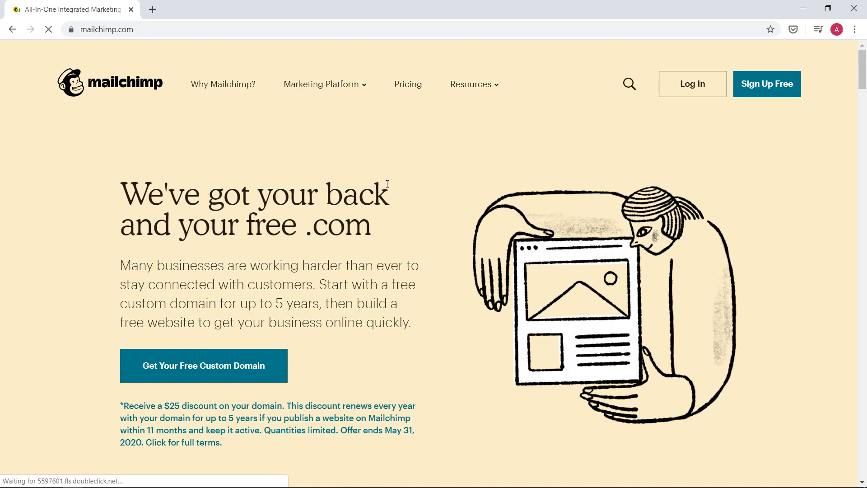
scroll("down", 3)
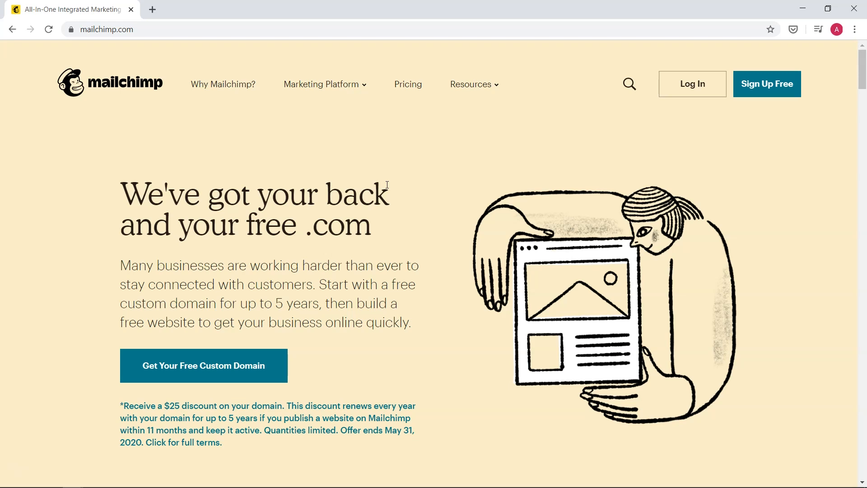
scroll("down", 3)
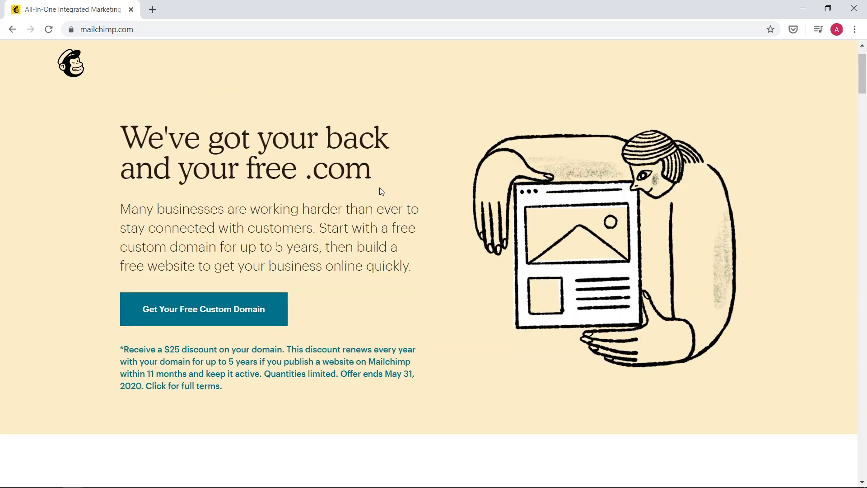
scroll("down", 3)
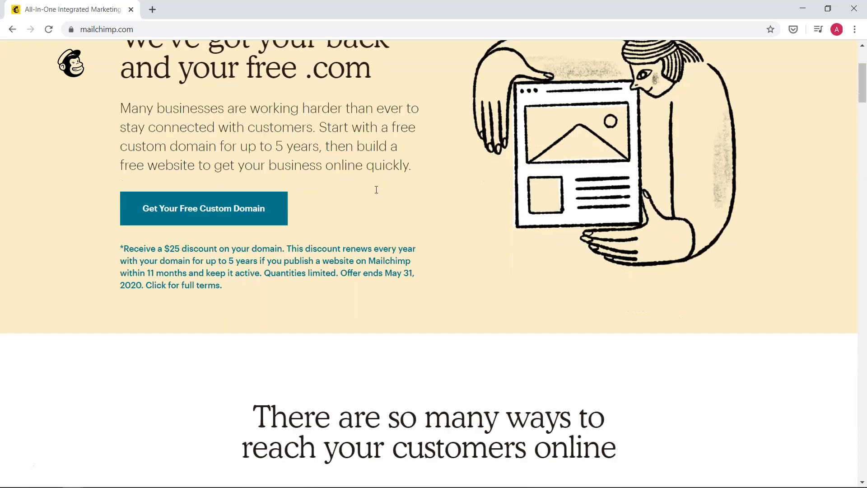
scroll("down", 3)
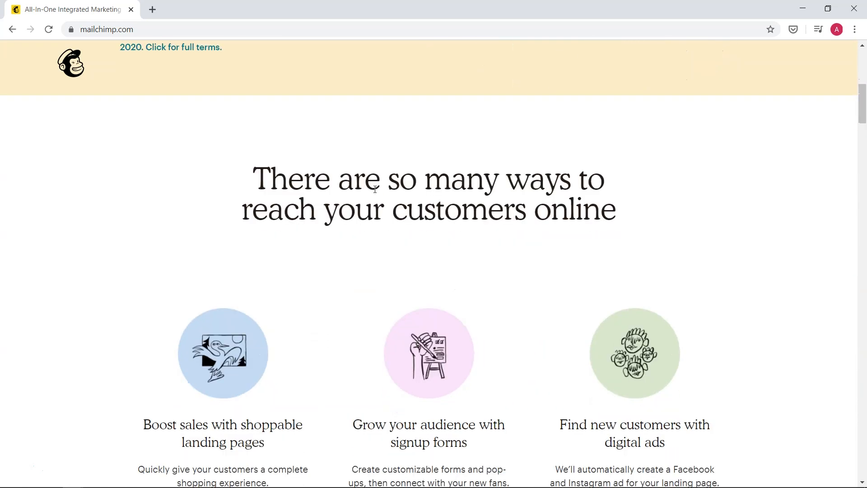
scroll("down", 3)
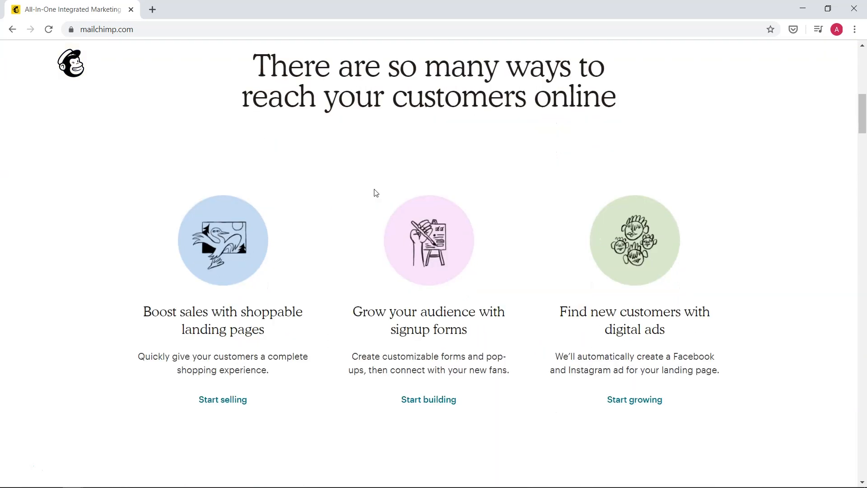
scroll("down", 3)
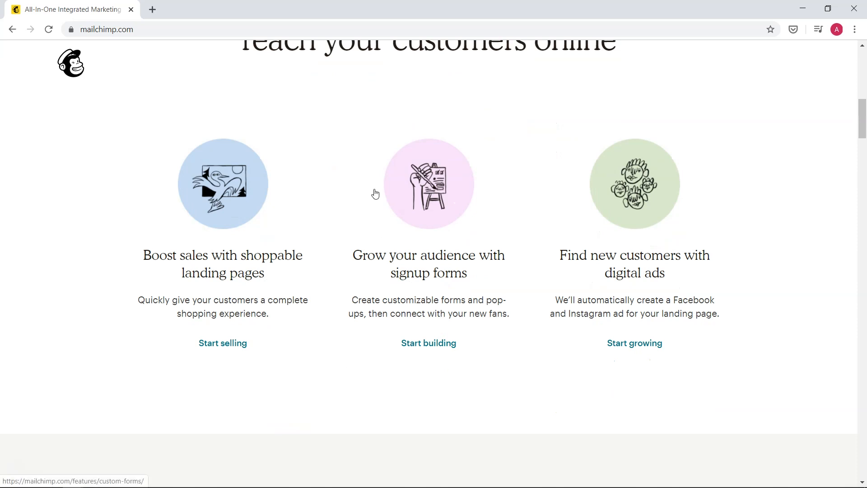
scroll("down", 3)
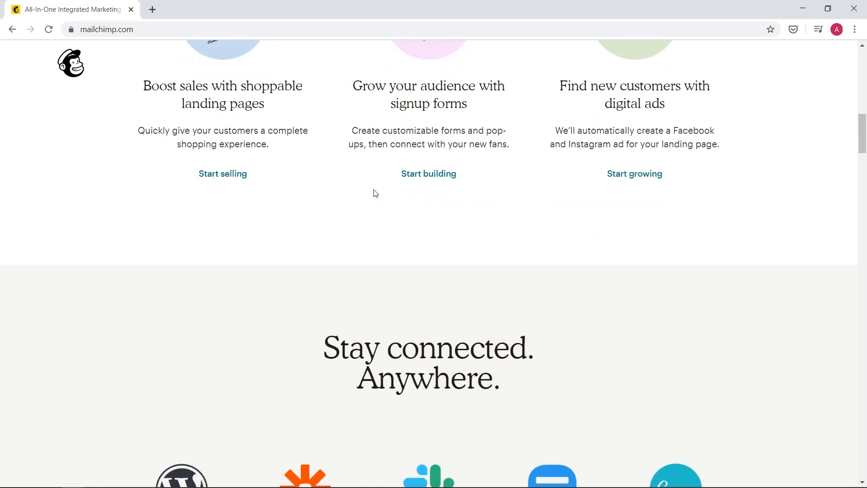
scroll("down", 3)
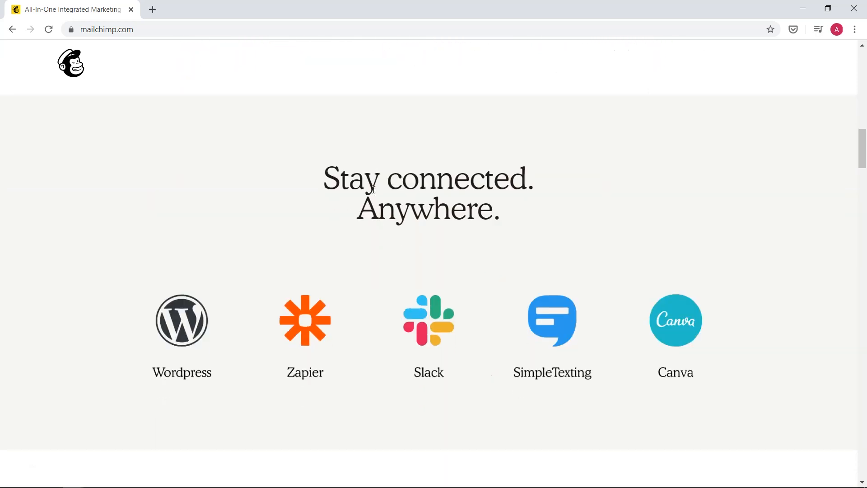
scroll("down", 3)
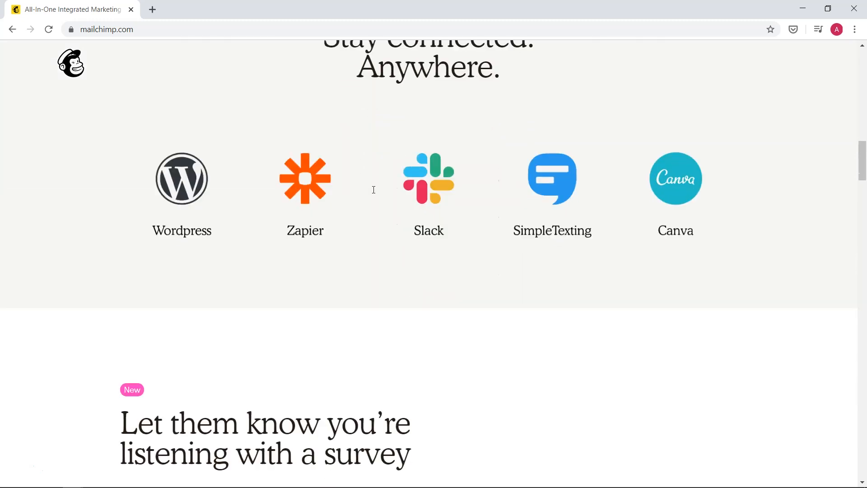
scroll("down", 3)
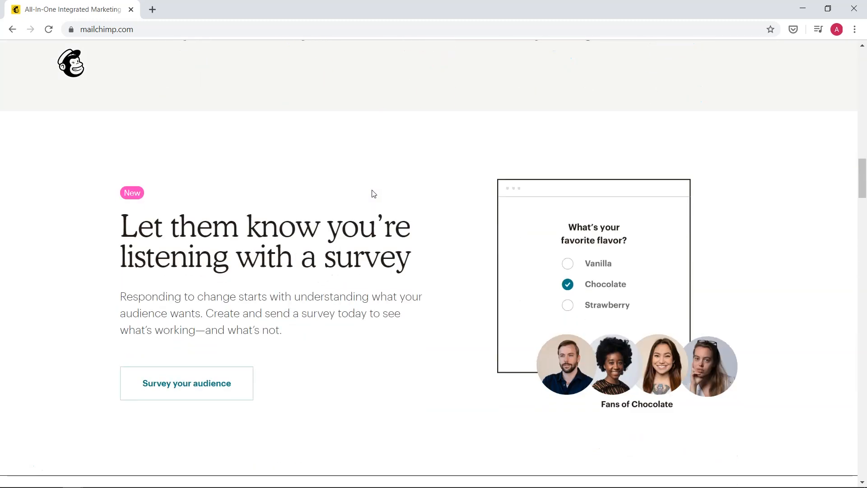
scroll("down", 3)
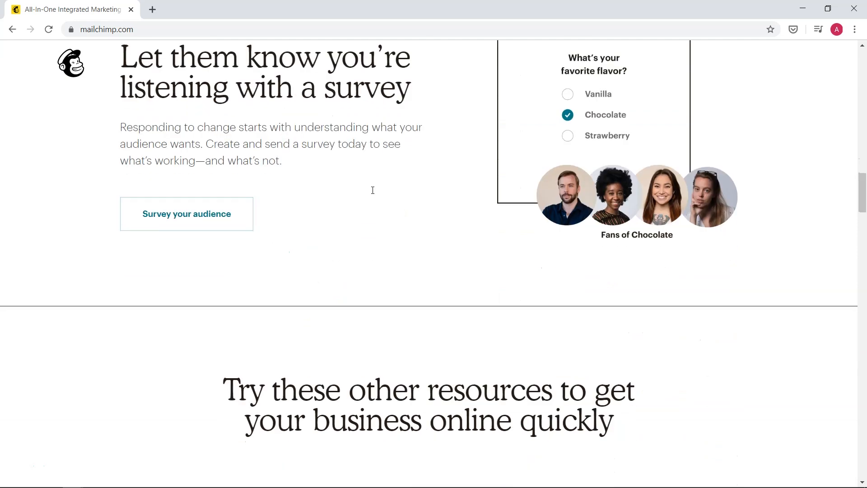
scroll("down", 3)
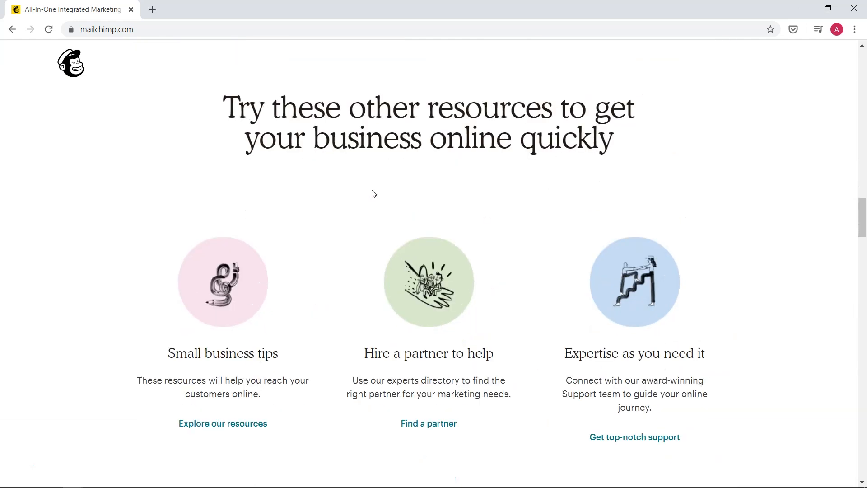
scroll("down", 3)
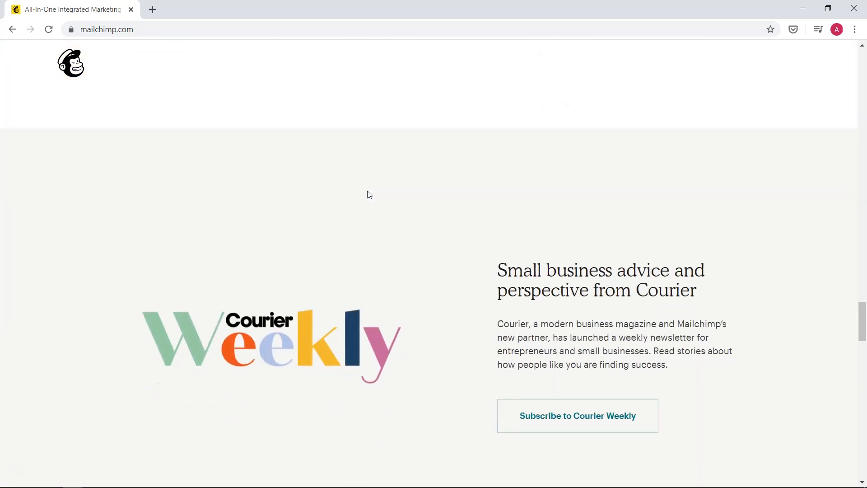
scroll("down", 3)
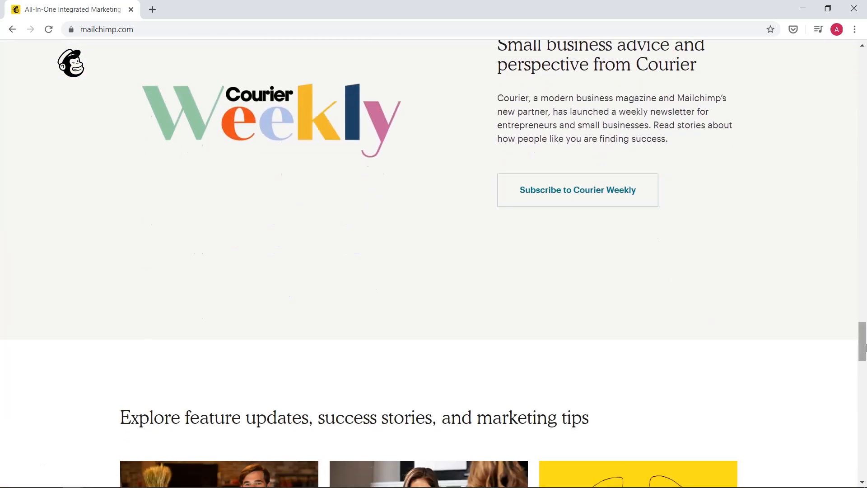
scroll("down", 3)
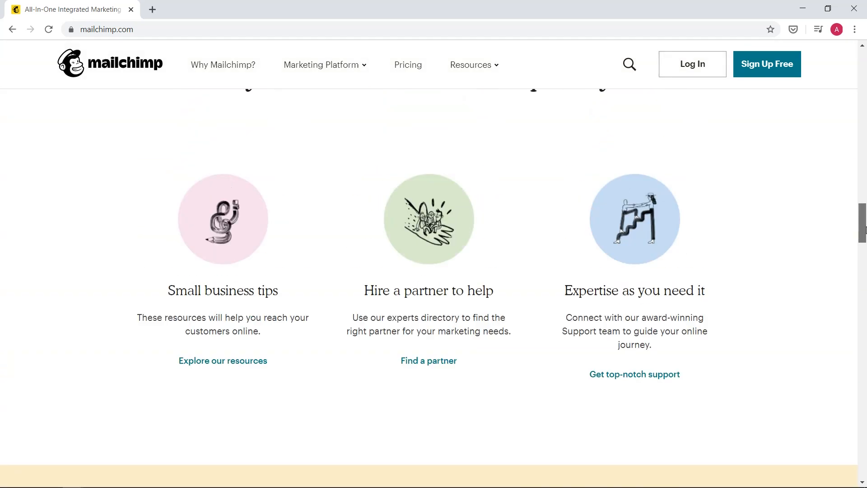
scroll("up", 3)
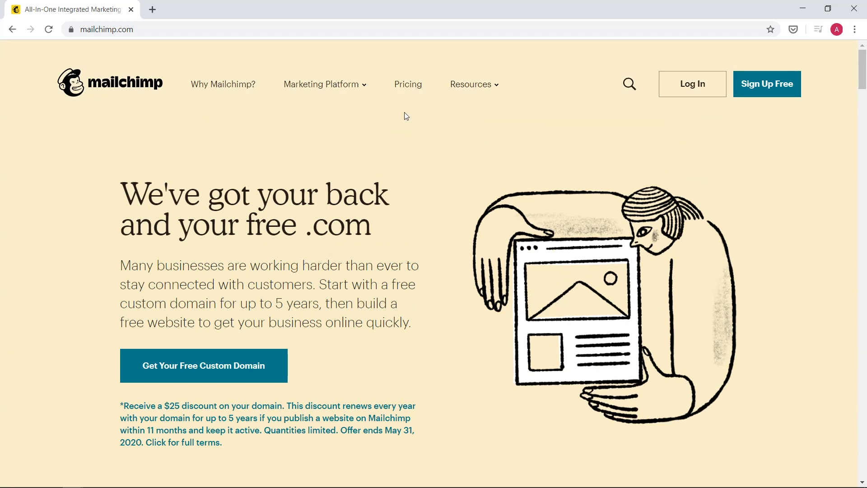
mouse_move(252, 124)
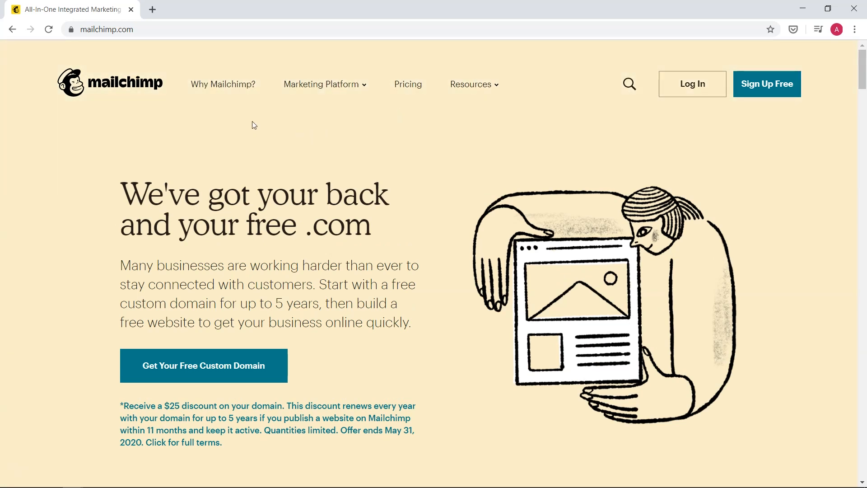
left_click(325, 84)
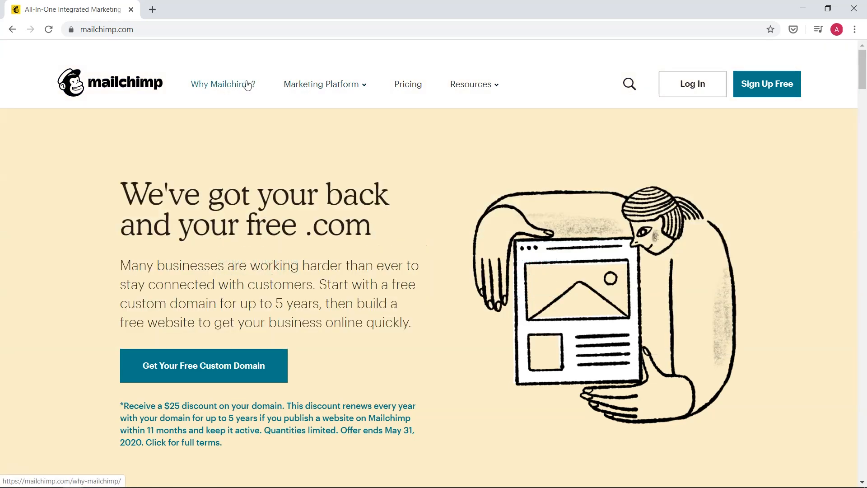
left_click(222, 84)
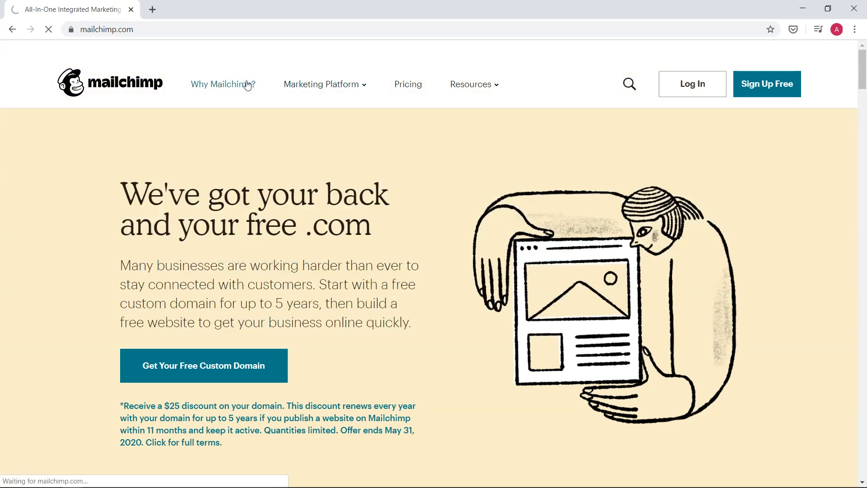
Step: Browse the Why Mailchimp? page past support awards to pricing, integrations, compliance and security
left_click(222, 84)
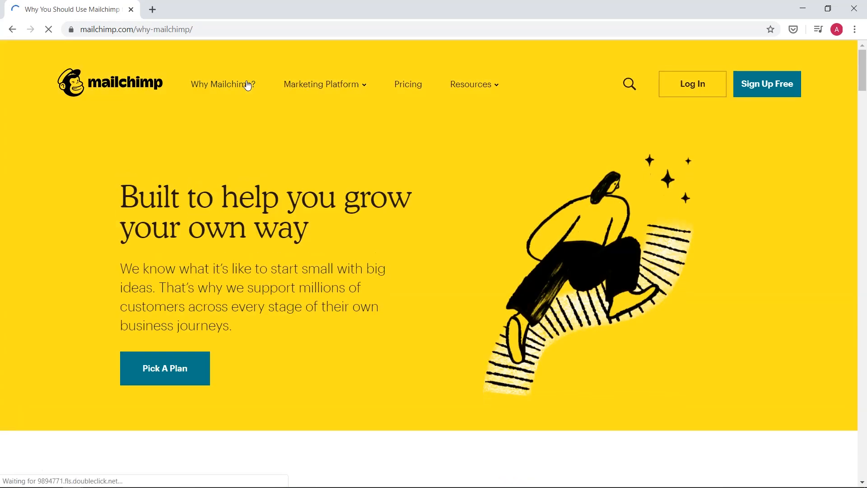
scroll("down", 3)
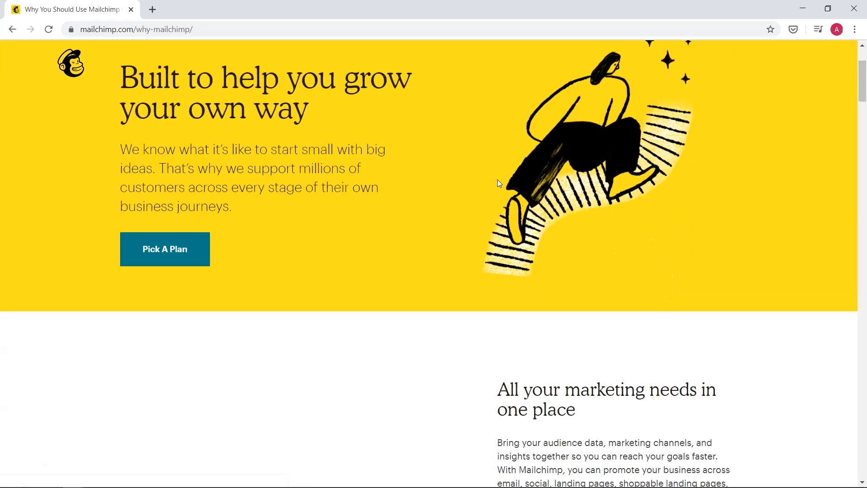
scroll("down", 3)
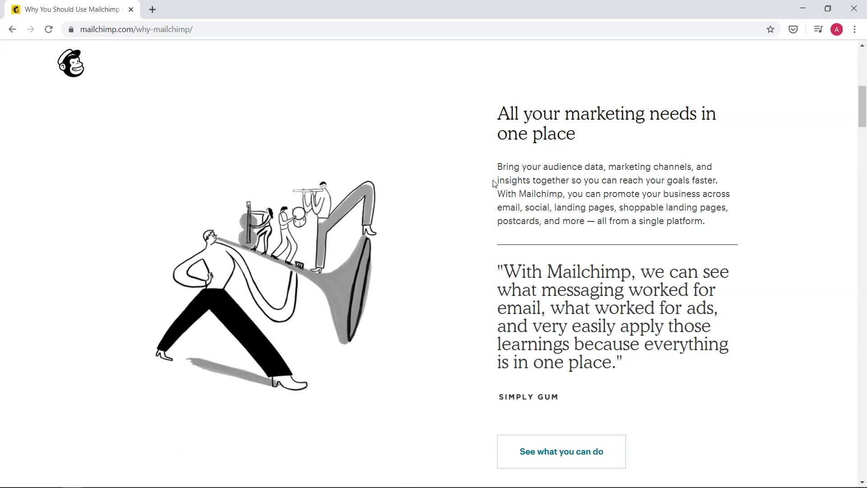
scroll("down", 3)
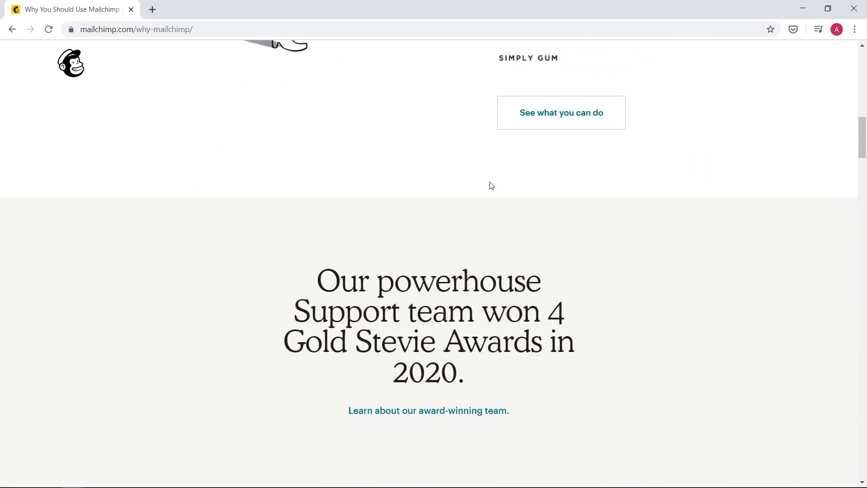
scroll("down", 3)
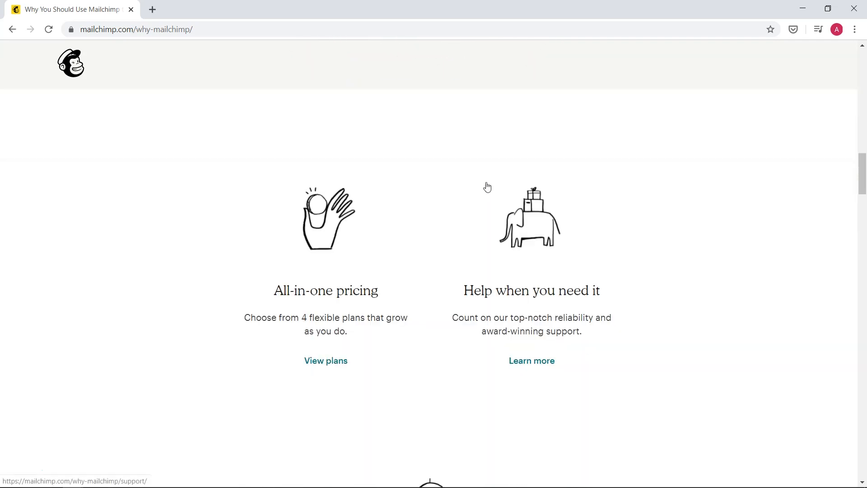
scroll("down", 3)
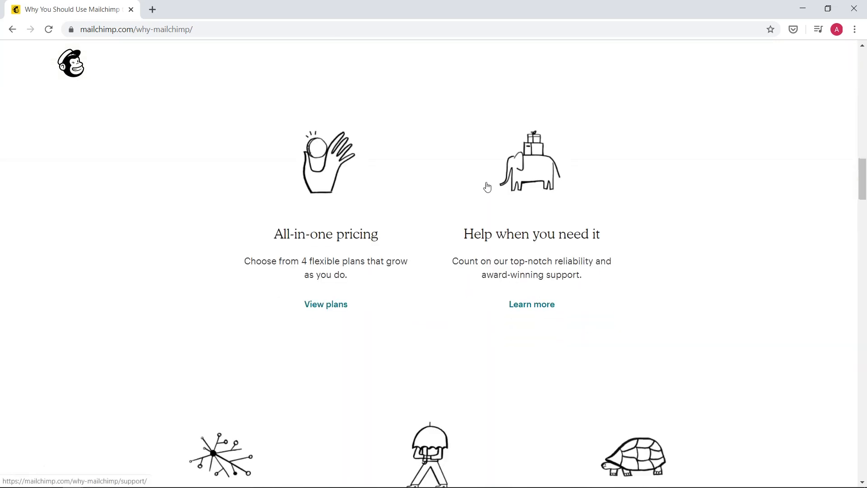
scroll("down", 3)
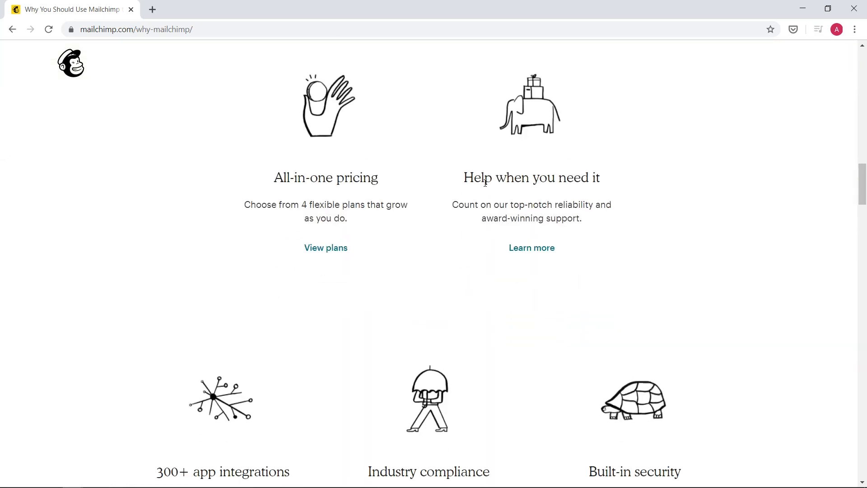
scroll("down", 3)
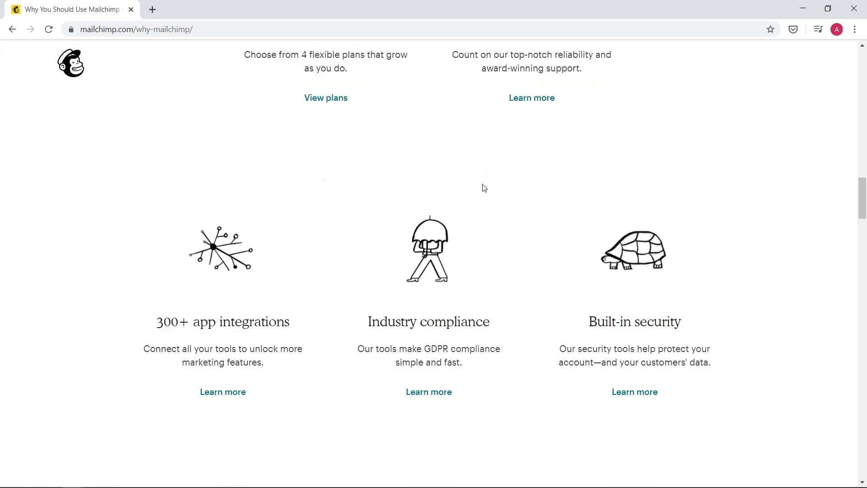